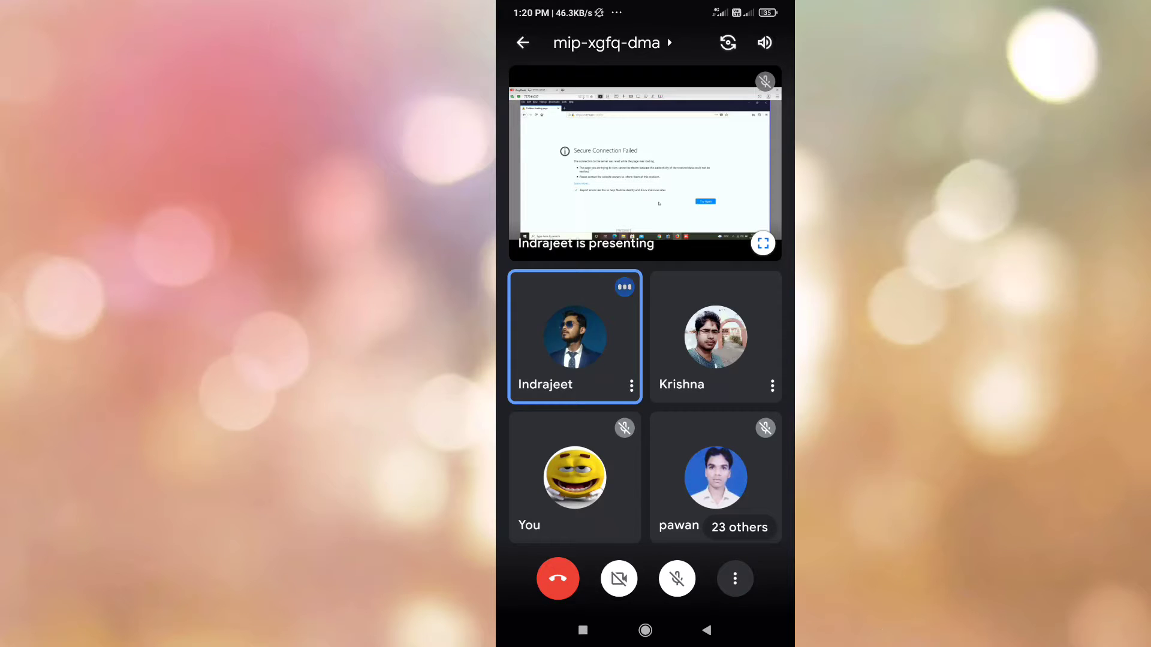
- Enlarge the presentation tile so the shared remote Windows desktop fills the Meet window
click(762, 244)
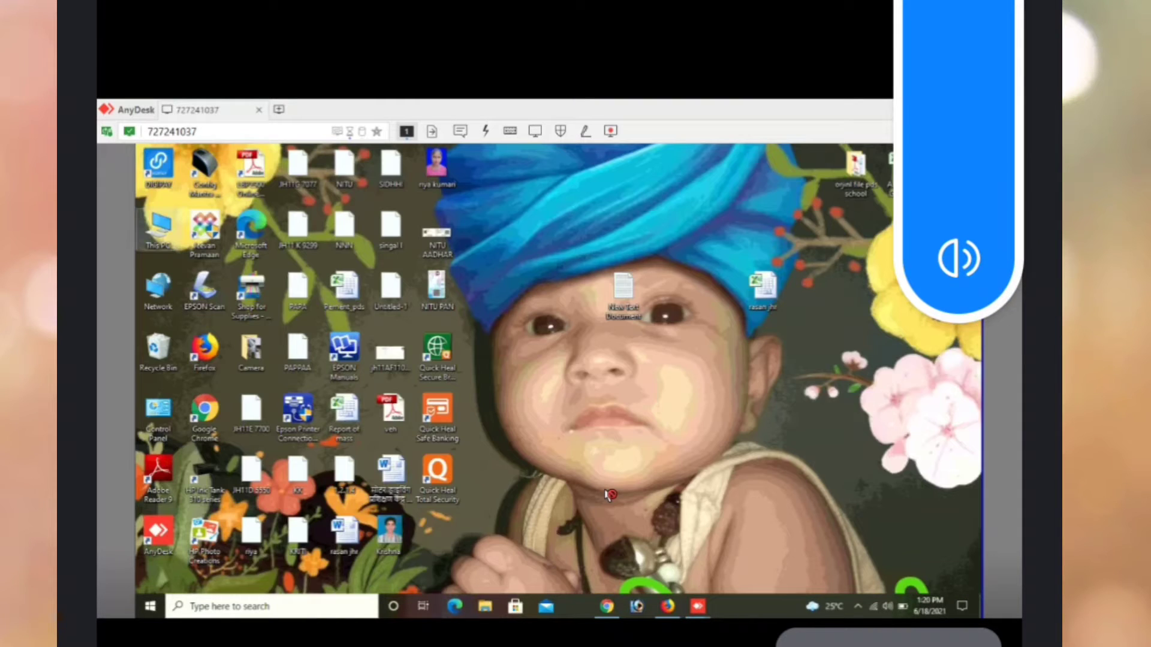
- Launch Windows Settings from the desktop to reach Programs and Features
double_click(158, 228)
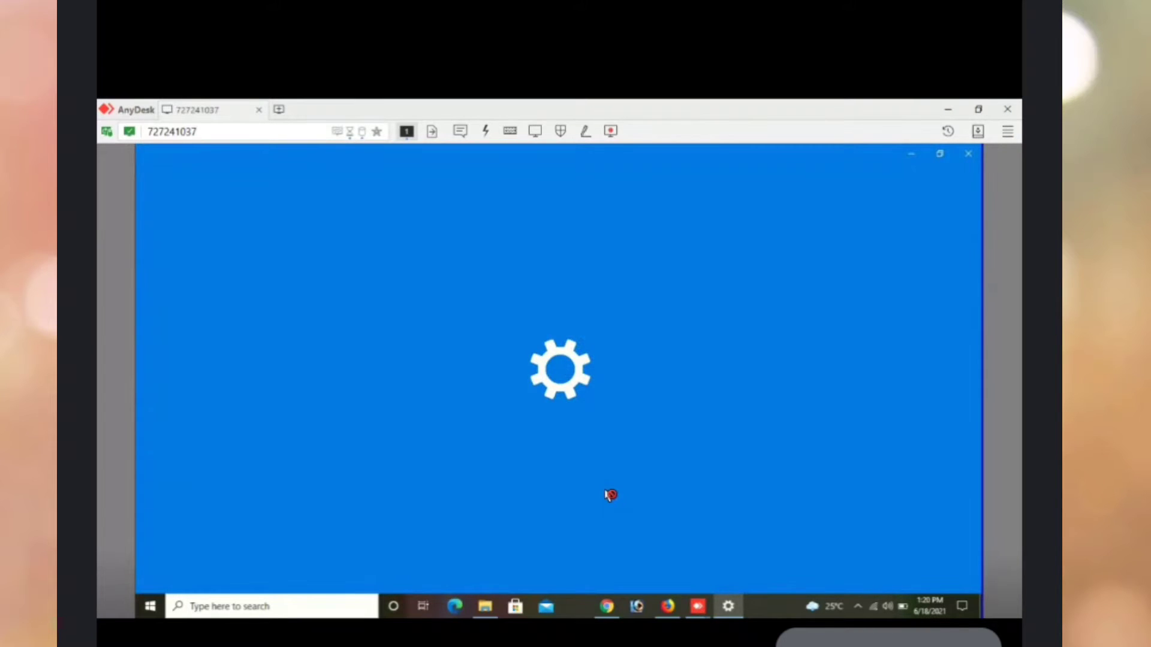
mouse_move(606, 495)
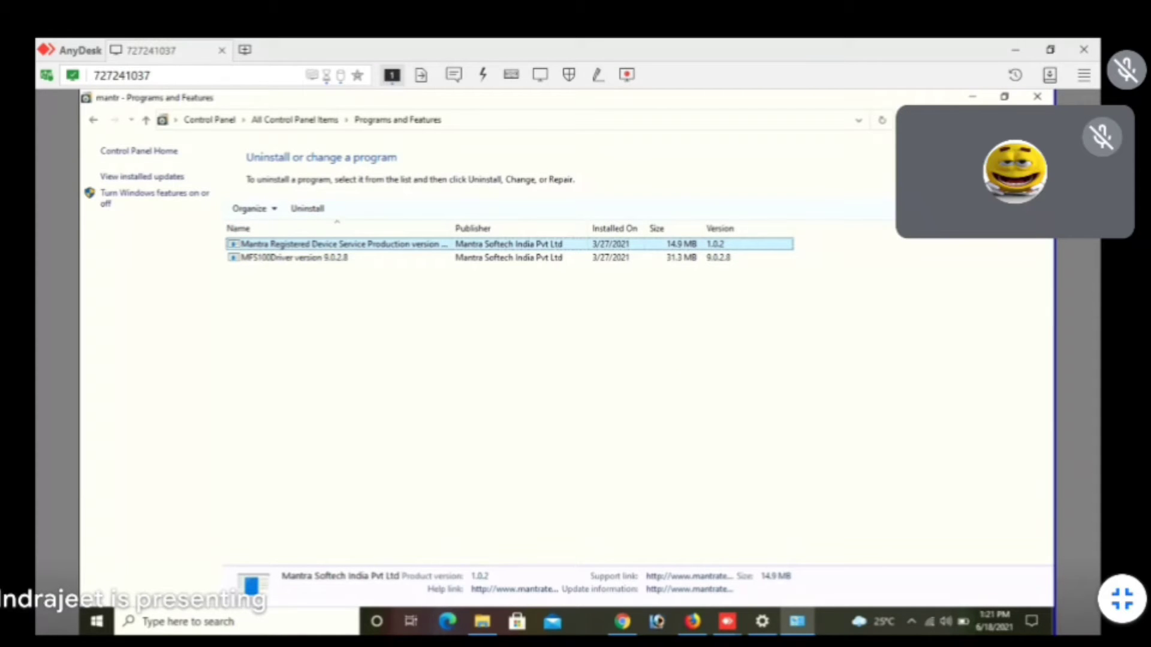
- Uninstall the Mantra Registered Device Service, approving the UAC and removal prompts
click(307, 209)
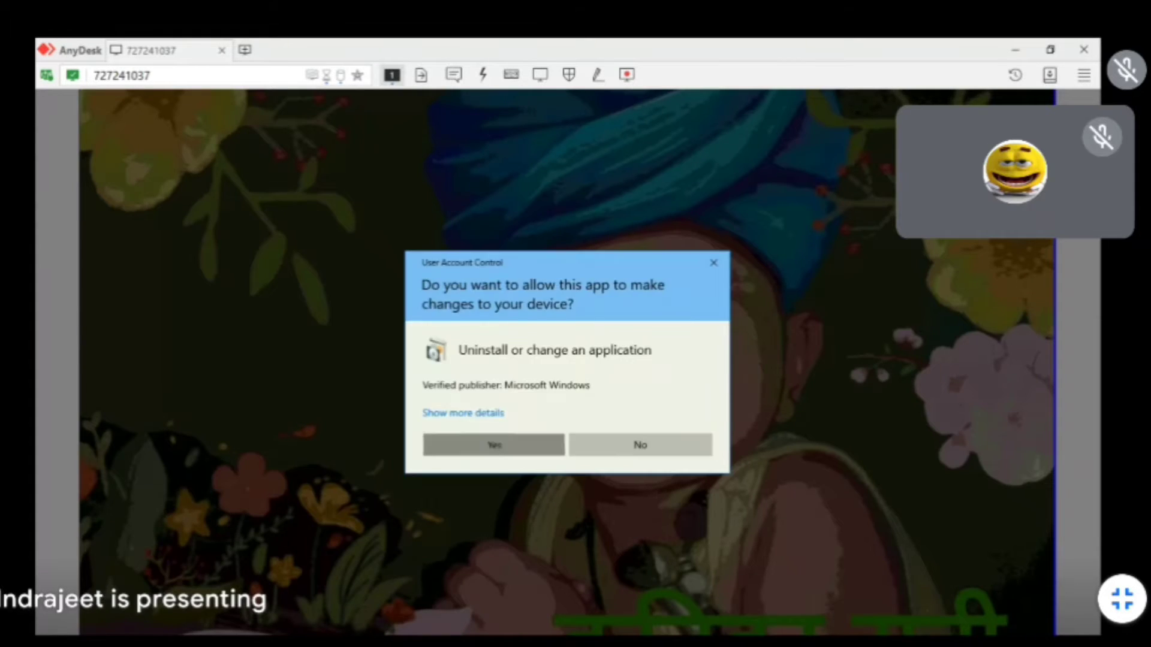
click(492, 445)
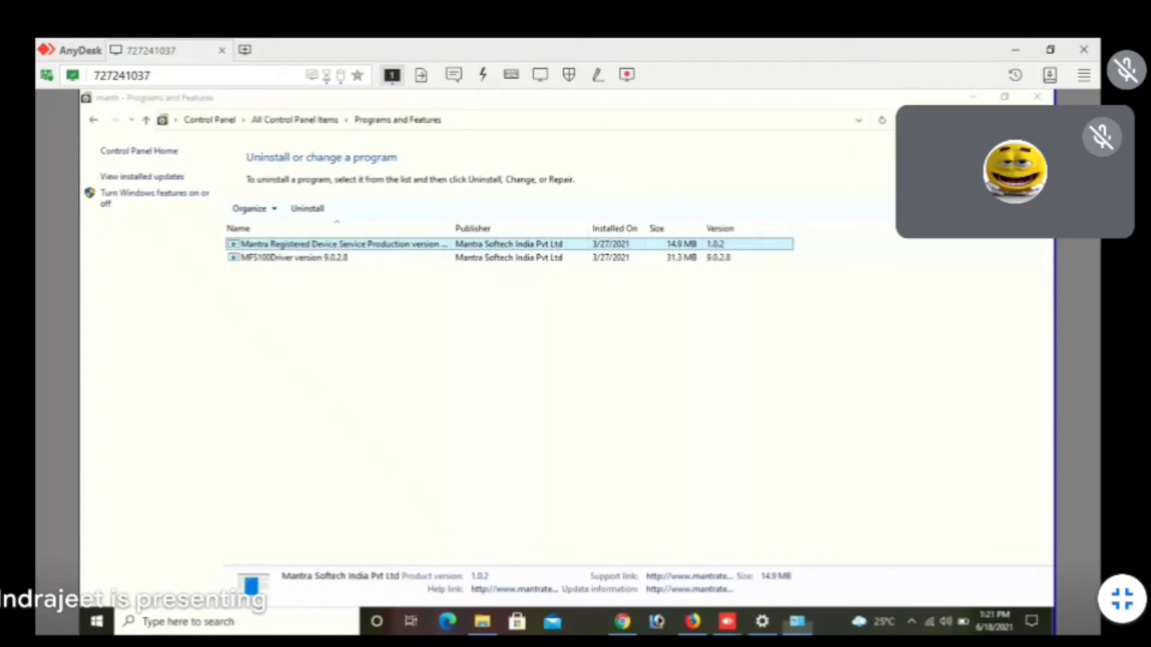
click(307, 207)
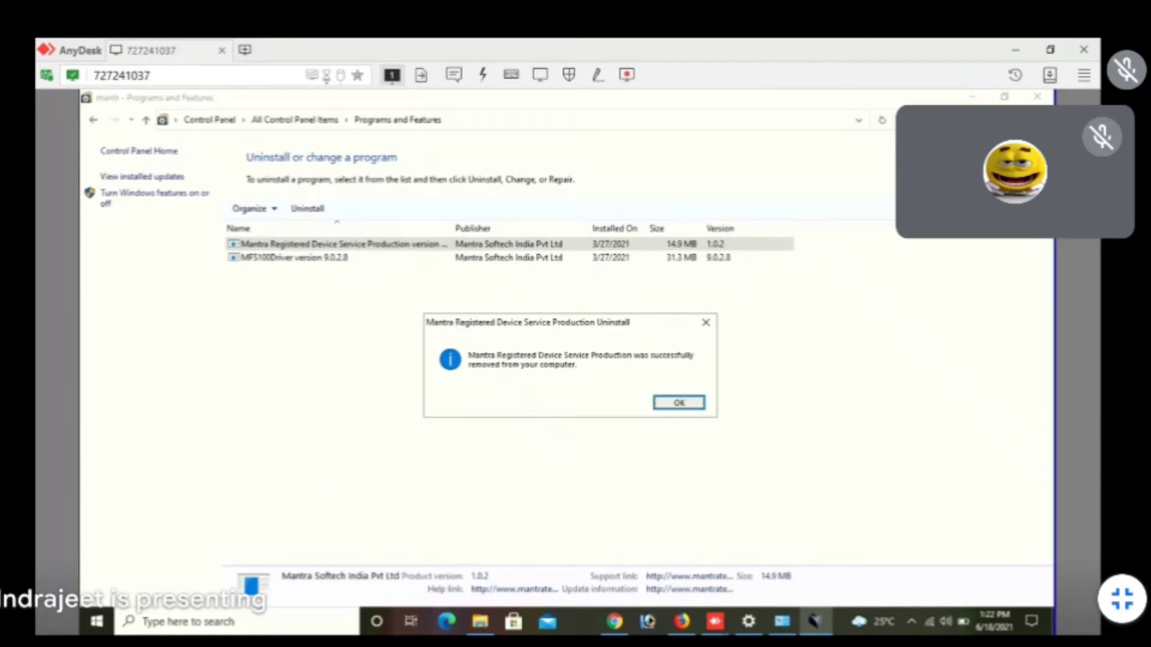
- Uninstall MFS100Driver as well, approving its prompts and acknowledging the removal message
click(676, 403)
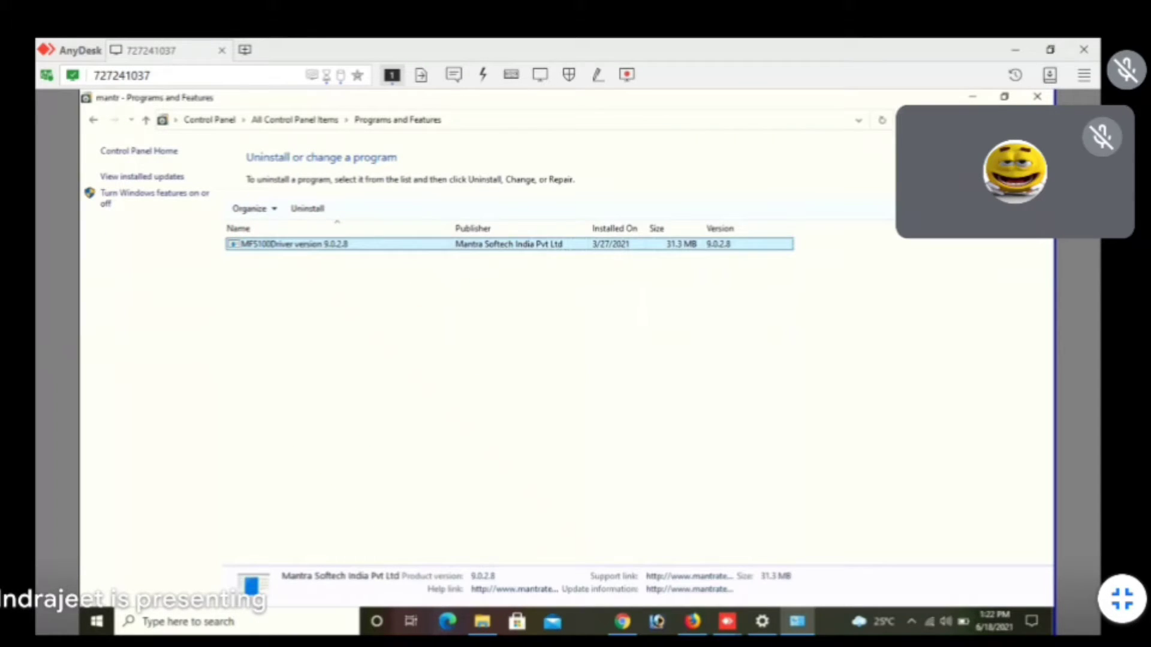
click(307, 208)
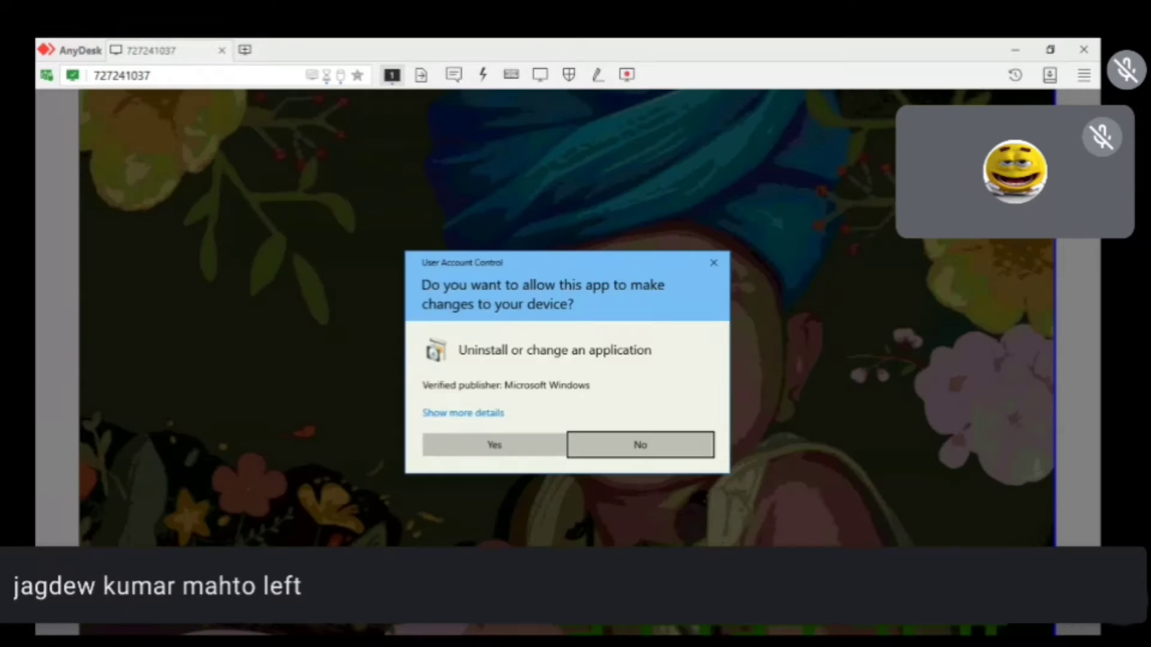
click(492, 444)
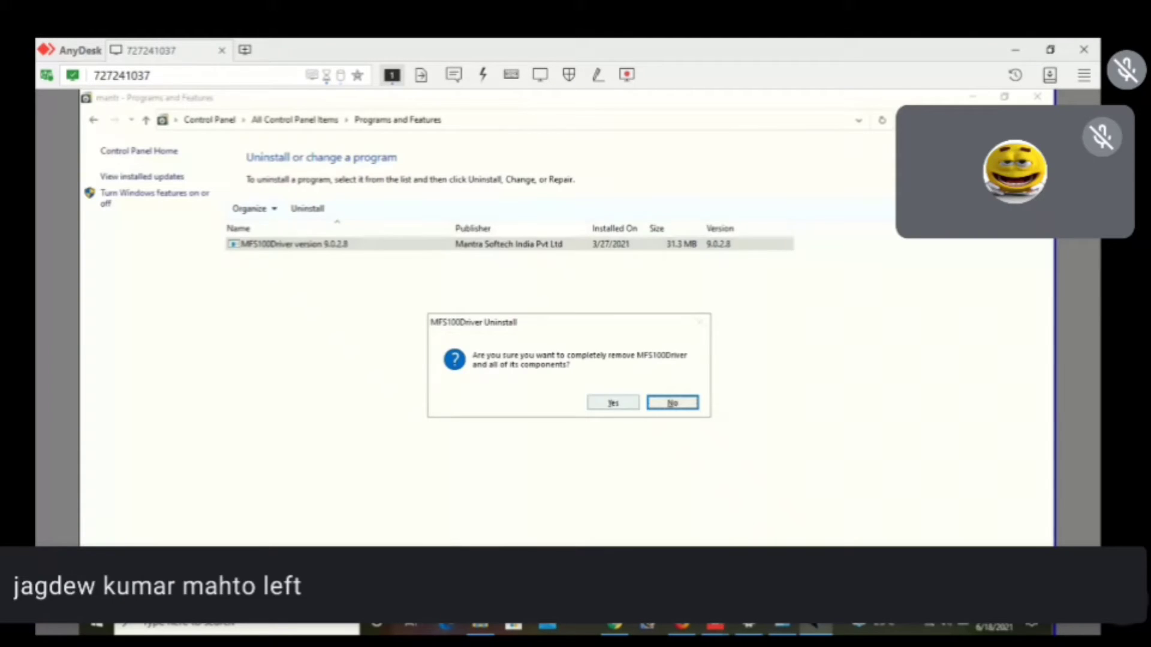
click(613, 403)
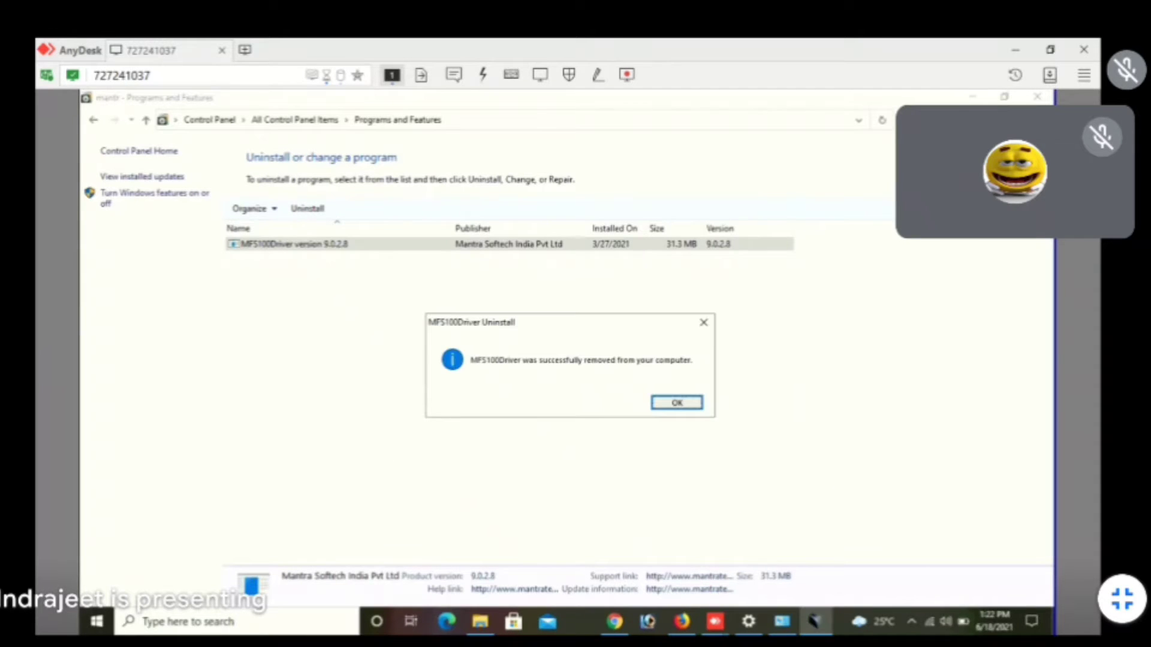
click(675, 403)
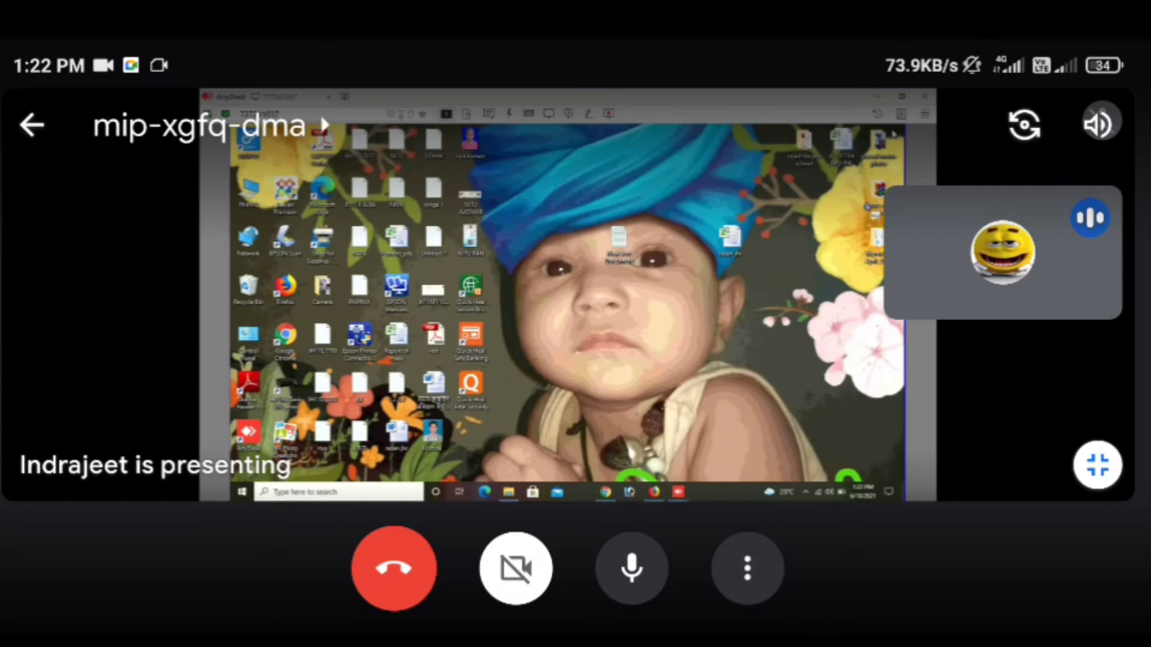
- Refresh the desktop and retry loading the 127.0.0.1:11100 RD service page in Firefox
right_click(594, 331)
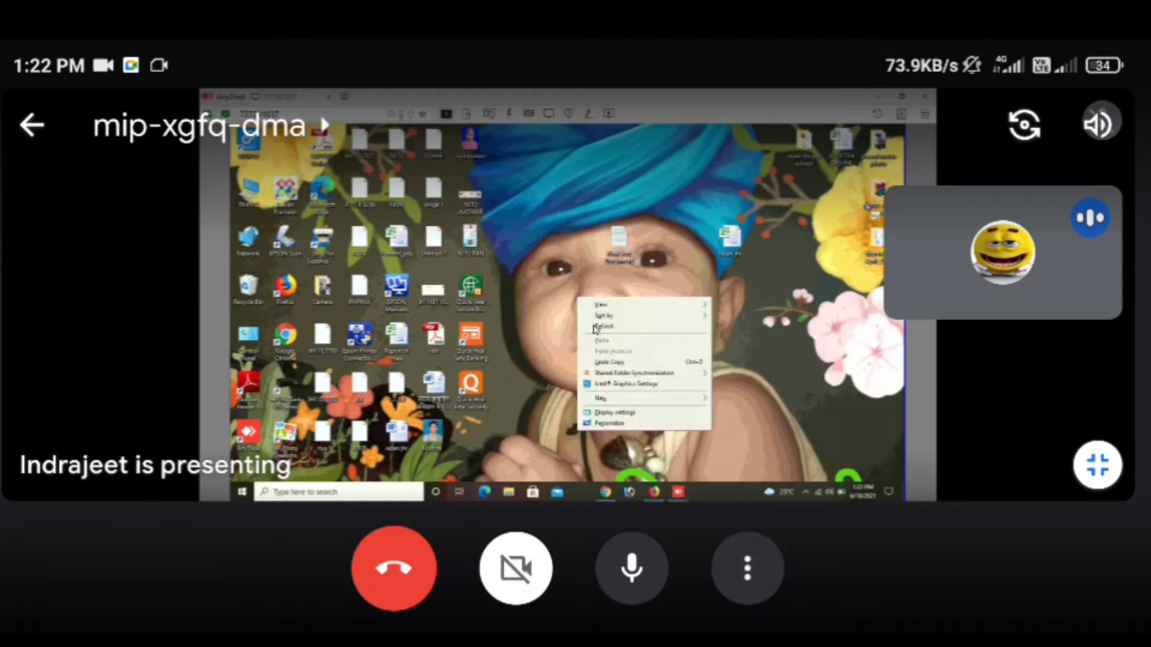
click(605, 327)
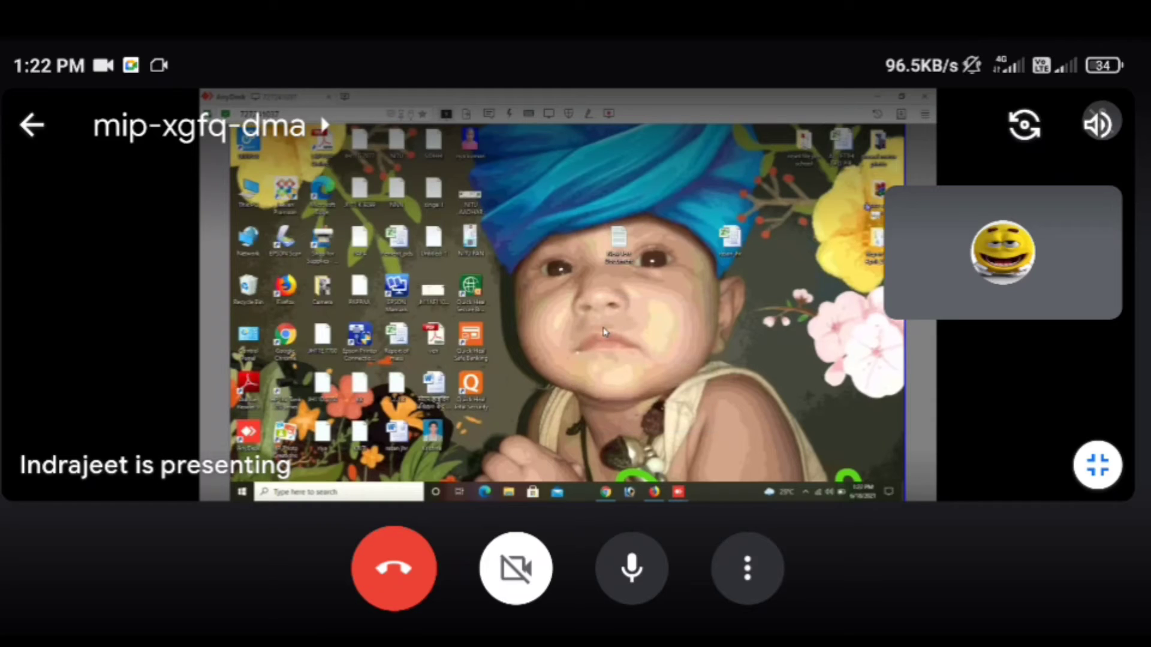
mouse_move(598, 428)
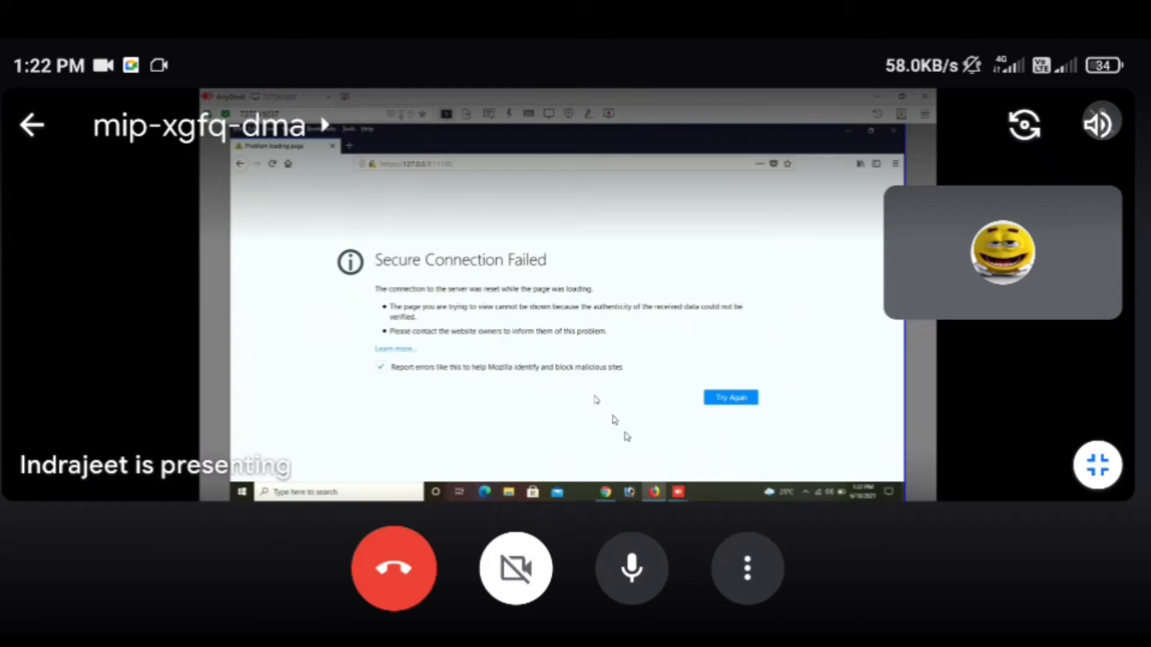
mouse_move(730, 235)
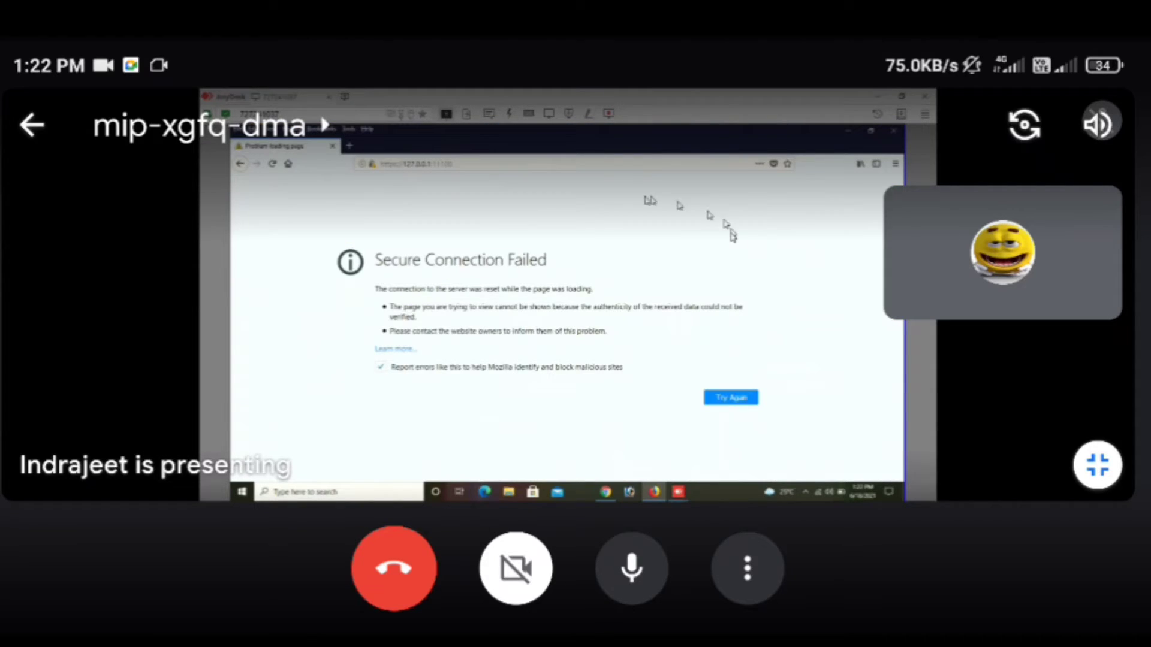
mouse_move(731, 237)
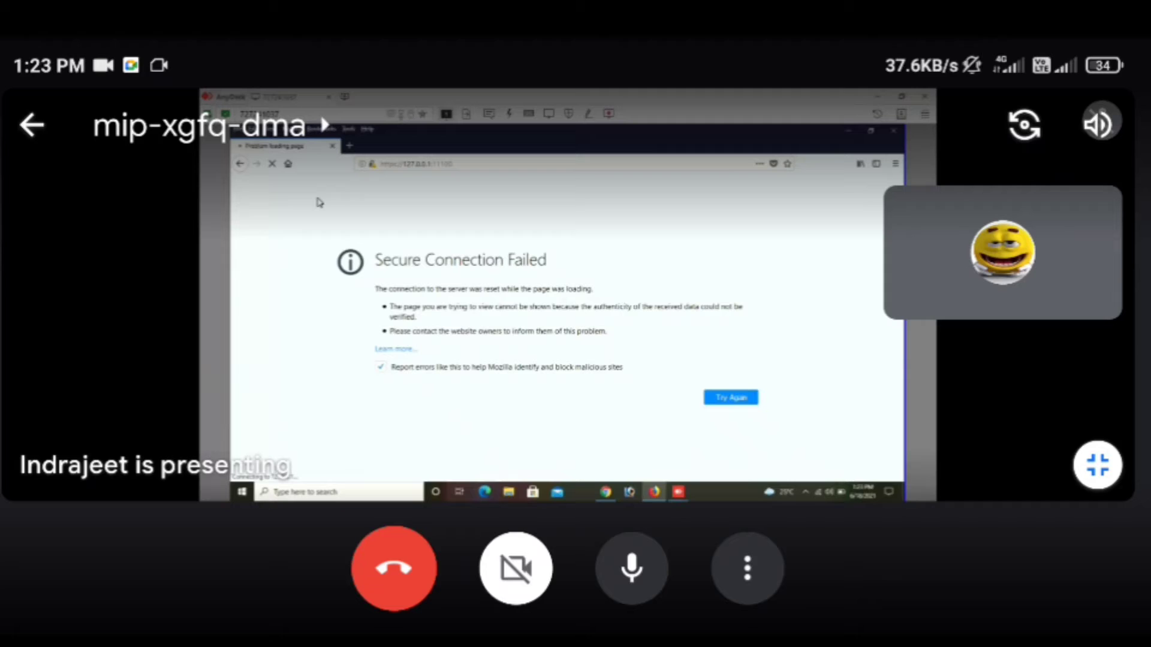
click(730, 397)
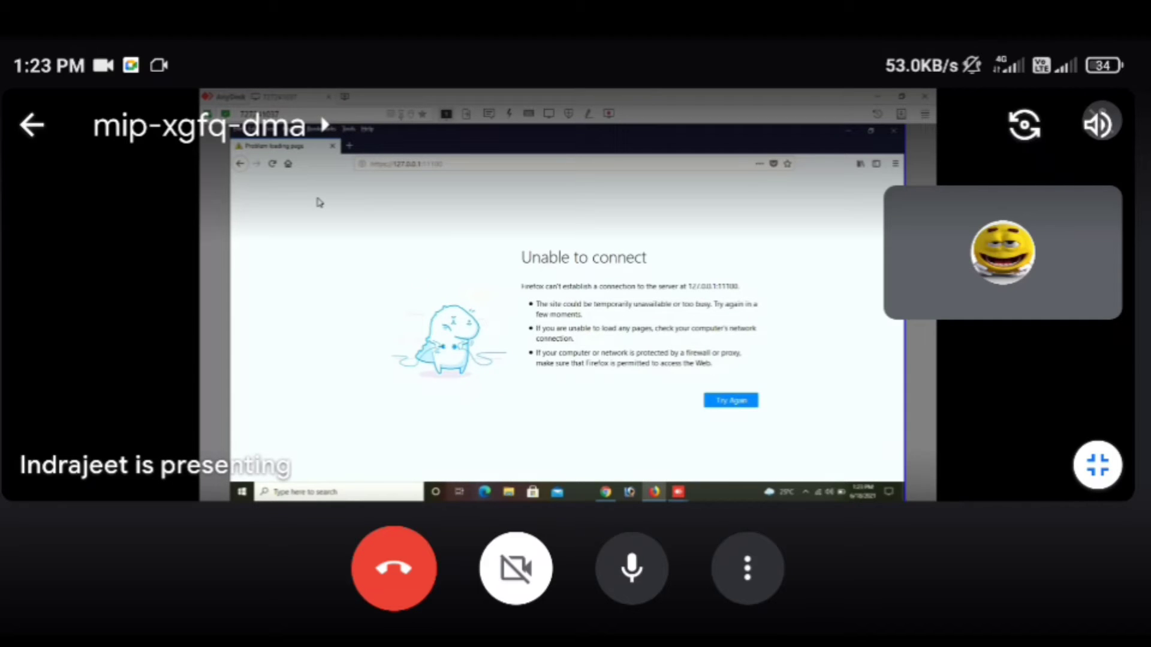
mouse_move(750, 294)
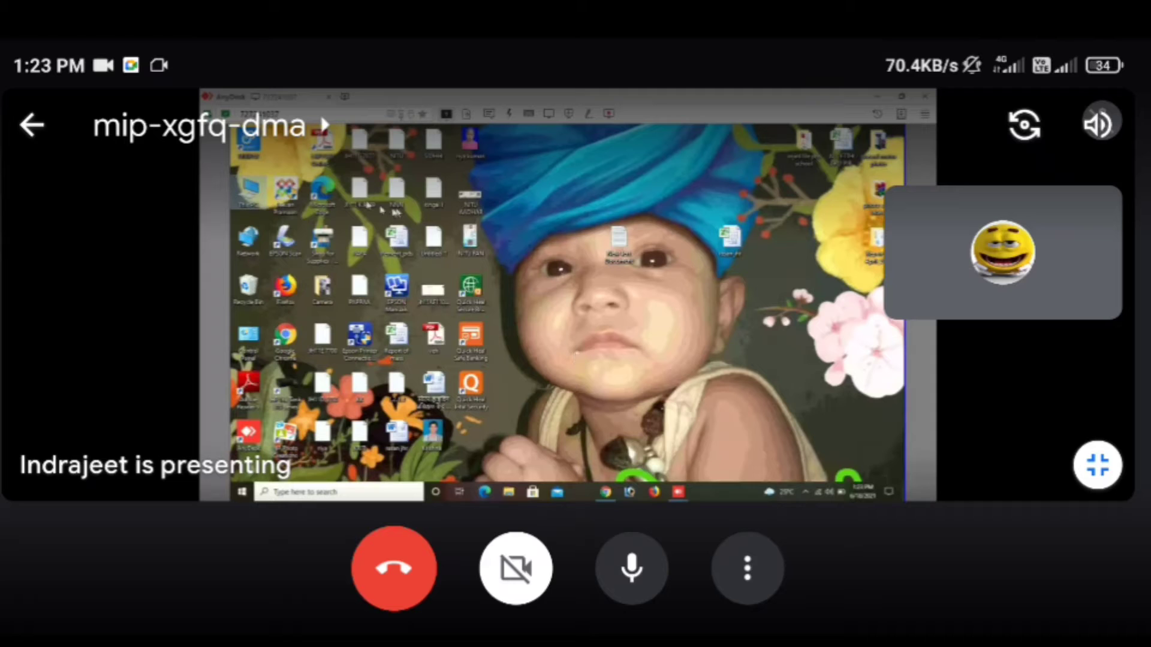
- Browse Downloads into the RD Service folder and its HTTP subfolder
click(631, 567)
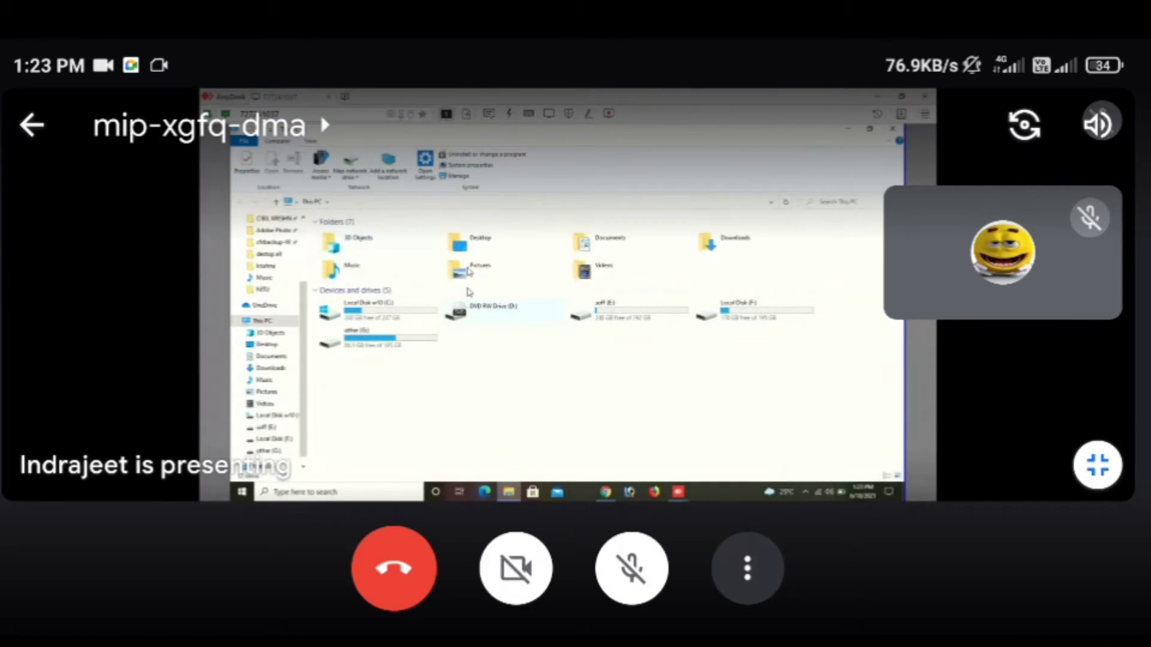
click(753, 241)
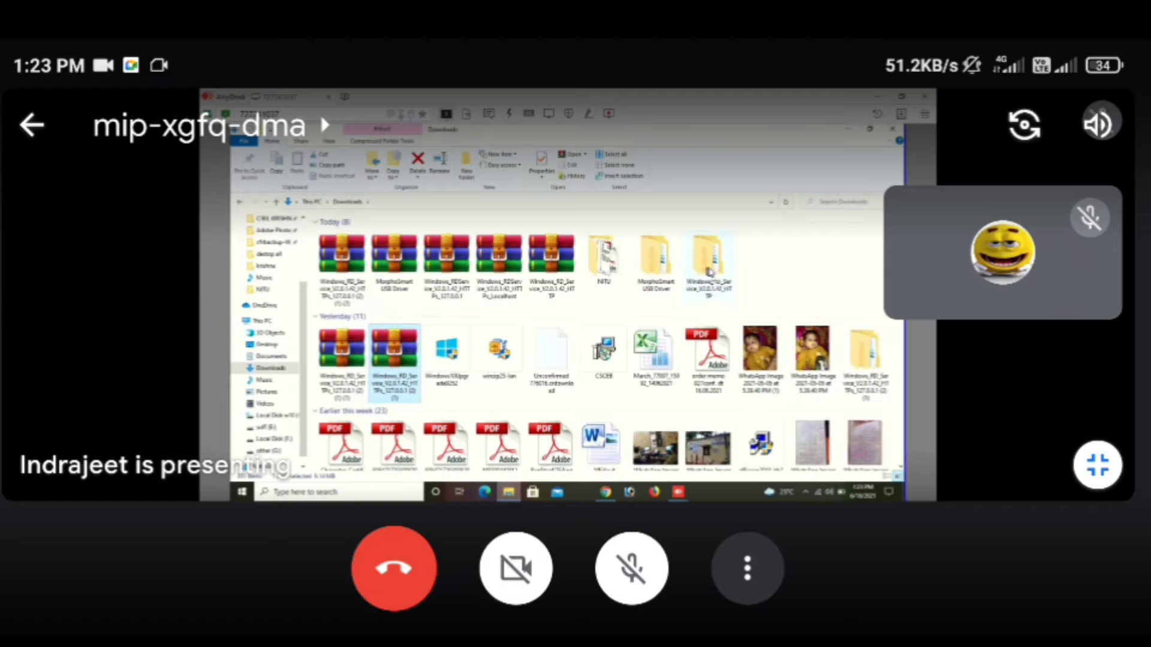
click(708, 264)
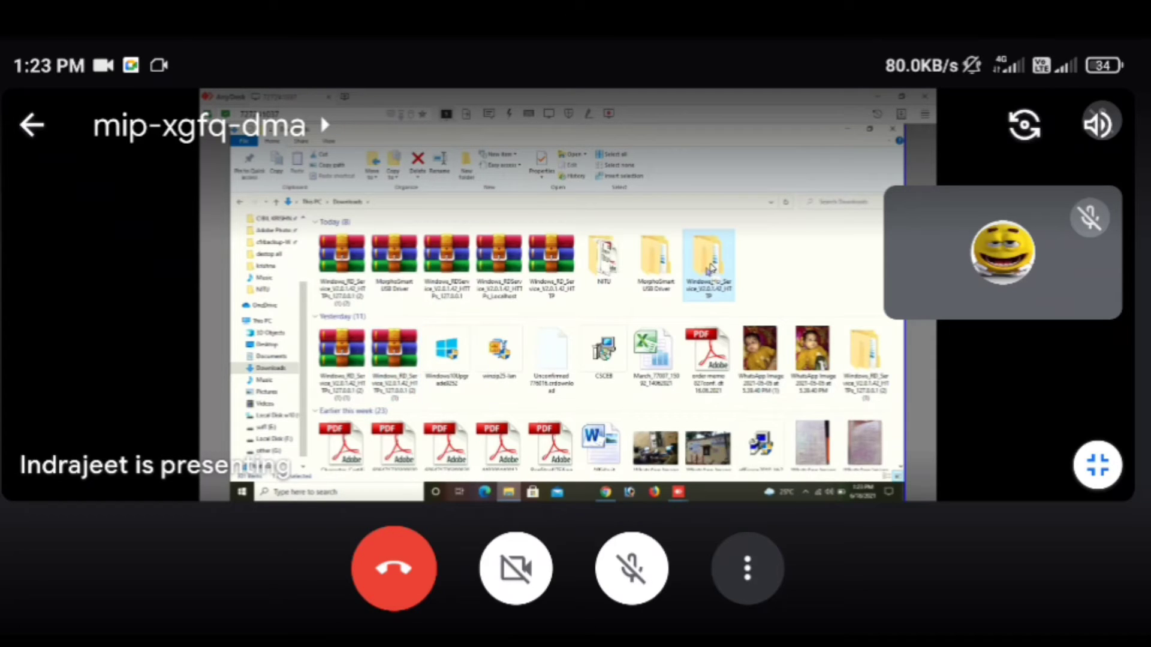
double_click(709, 253)
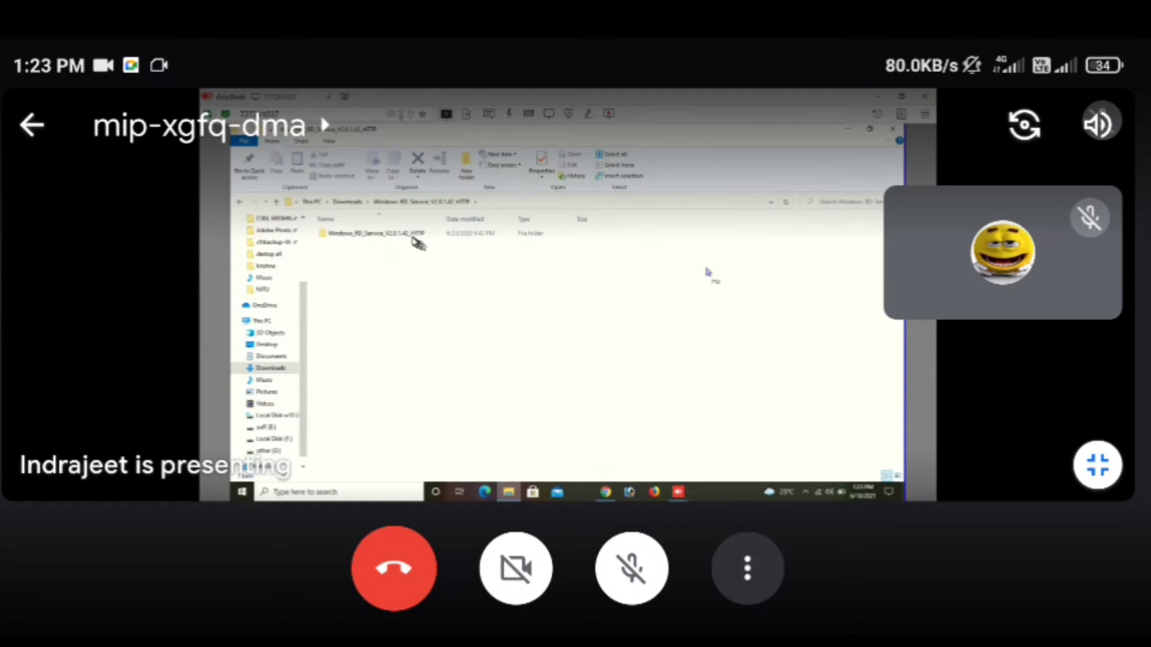
double_click(374, 232)
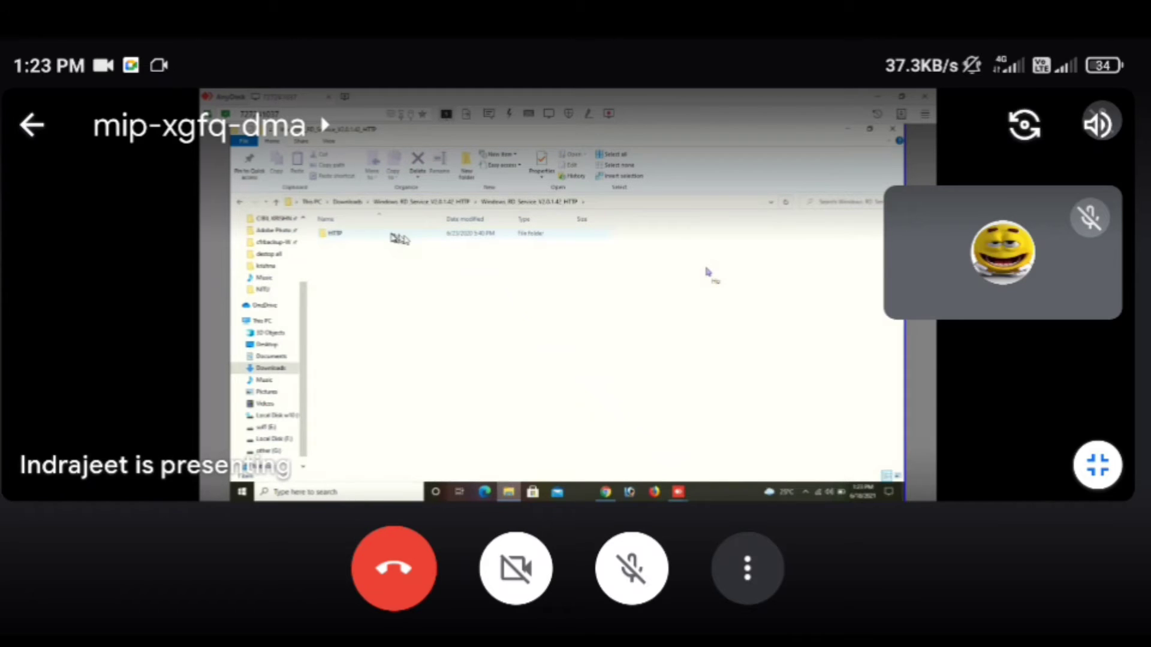
double_click(335, 233)
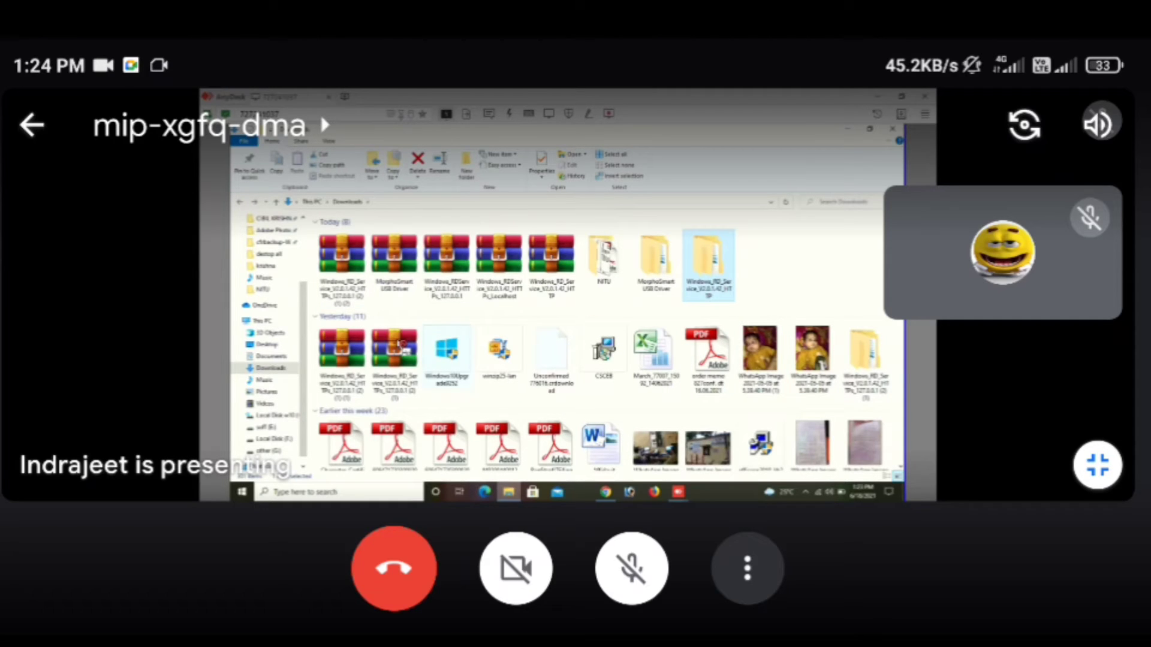
click(866, 349)
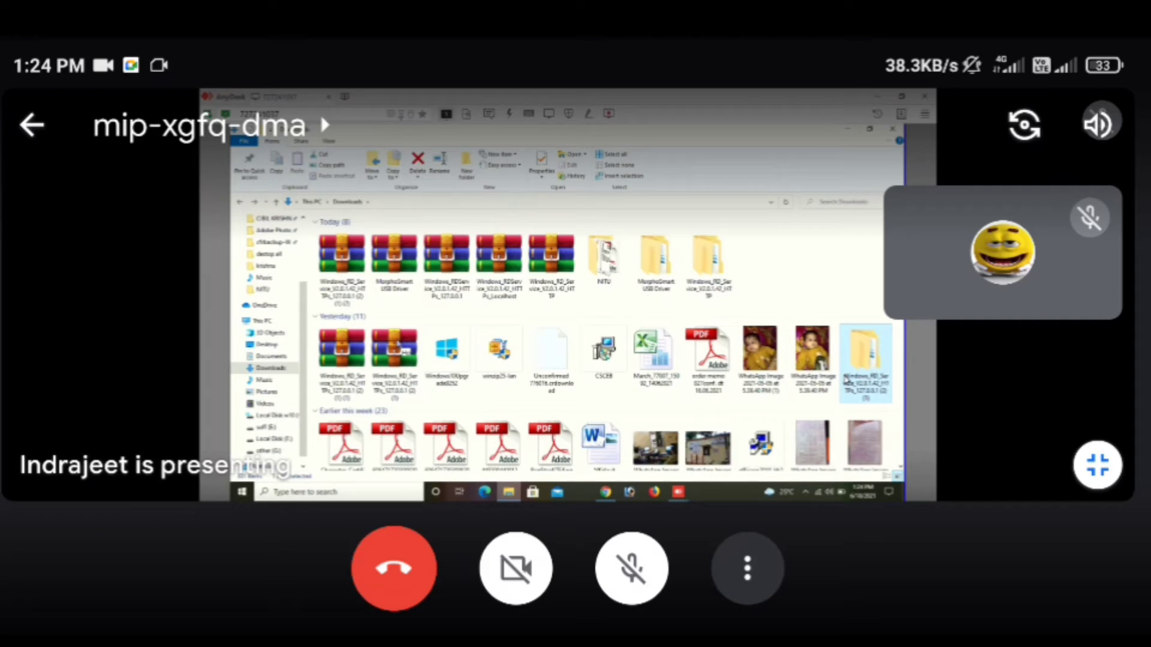
- Locate Common_RD_Setup in the other RD Service download and run it as administrator
click(865, 356)
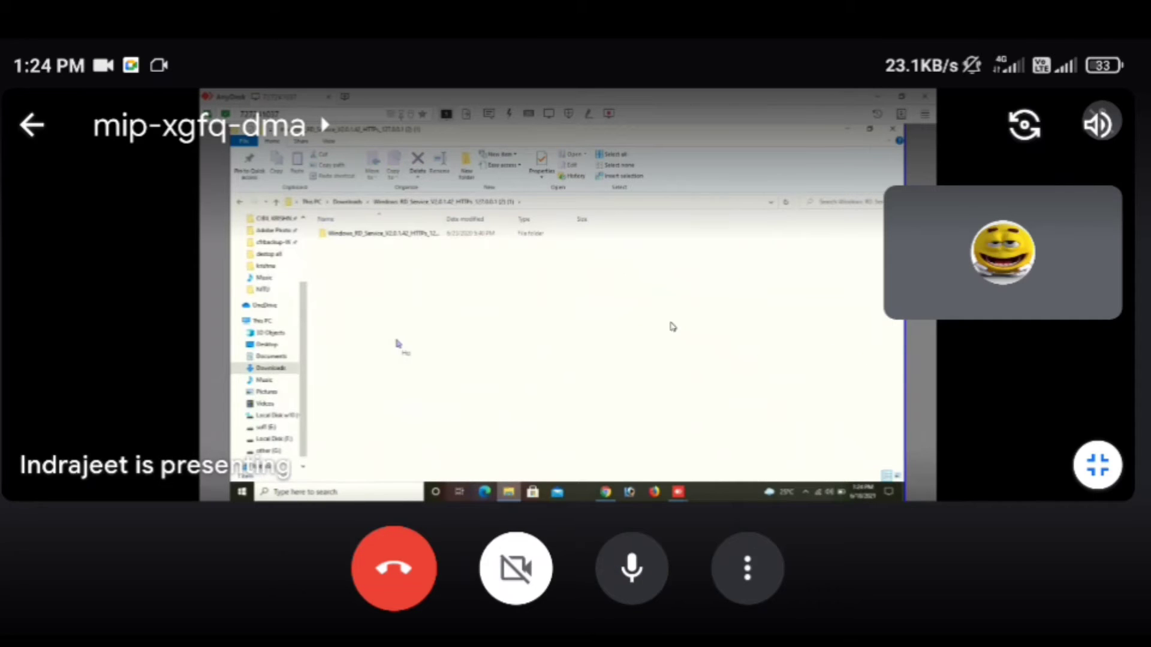
double_click(381, 233)
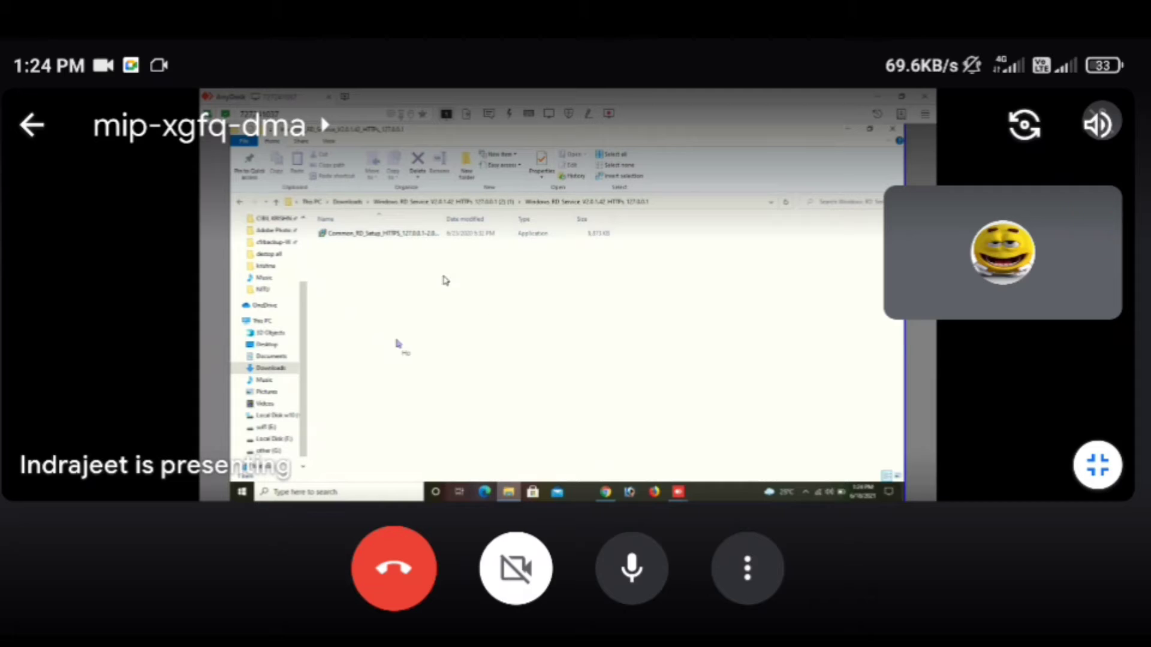
click(631, 567)
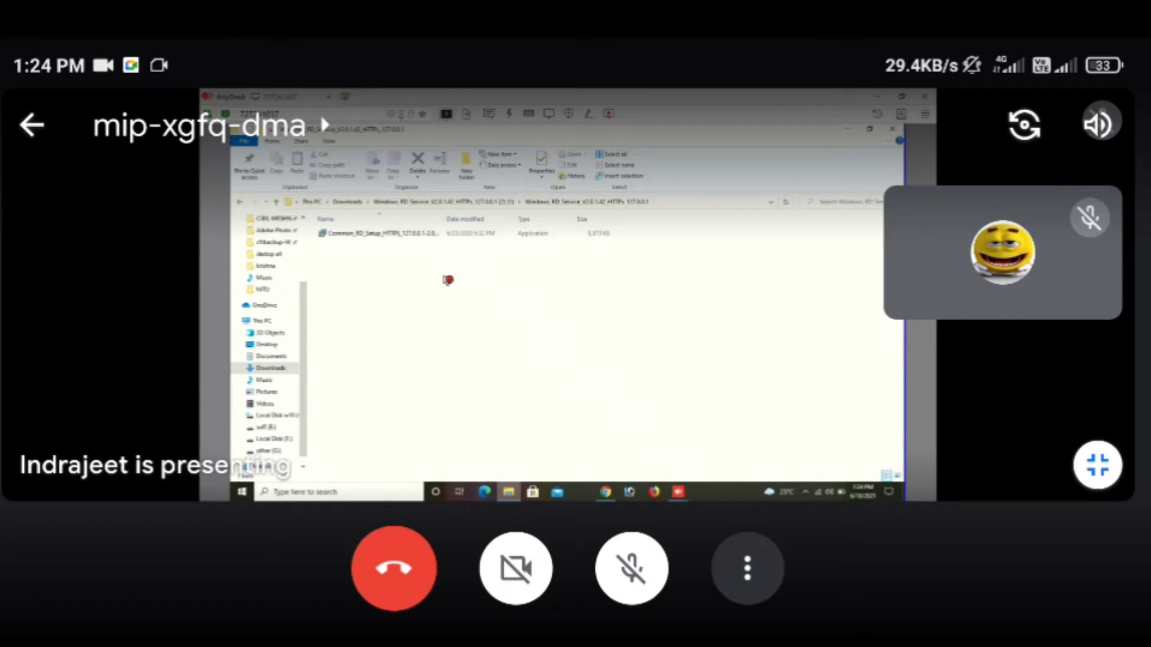
mouse_move(472, 348)
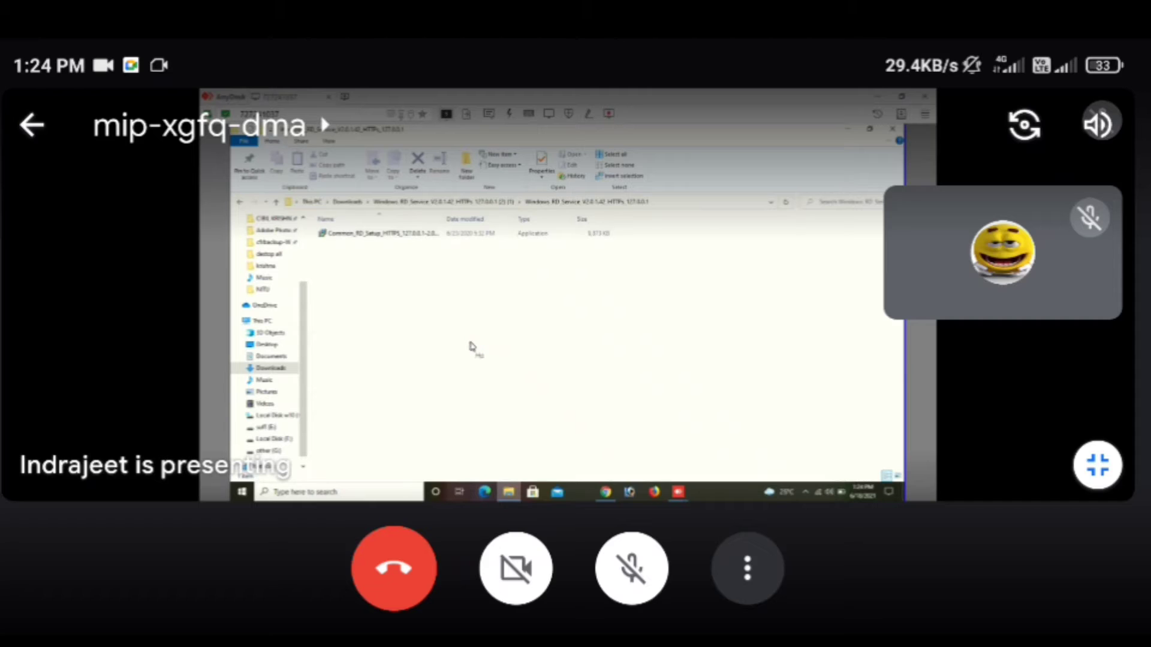
mouse_move(506, 305)
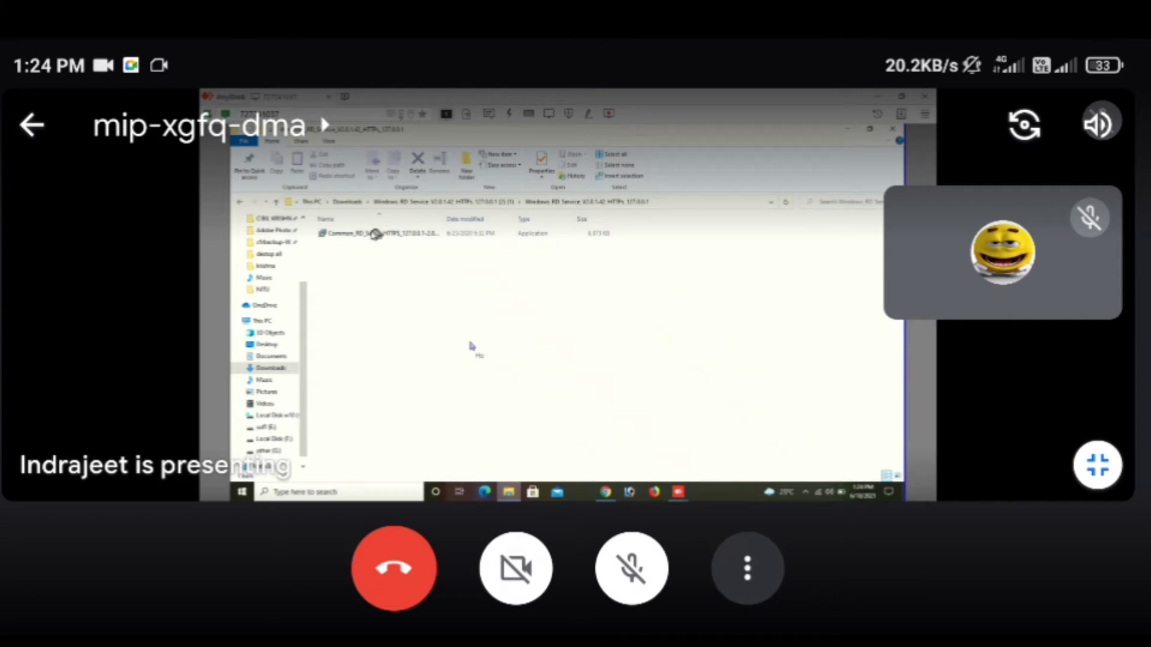
click(377, 234)
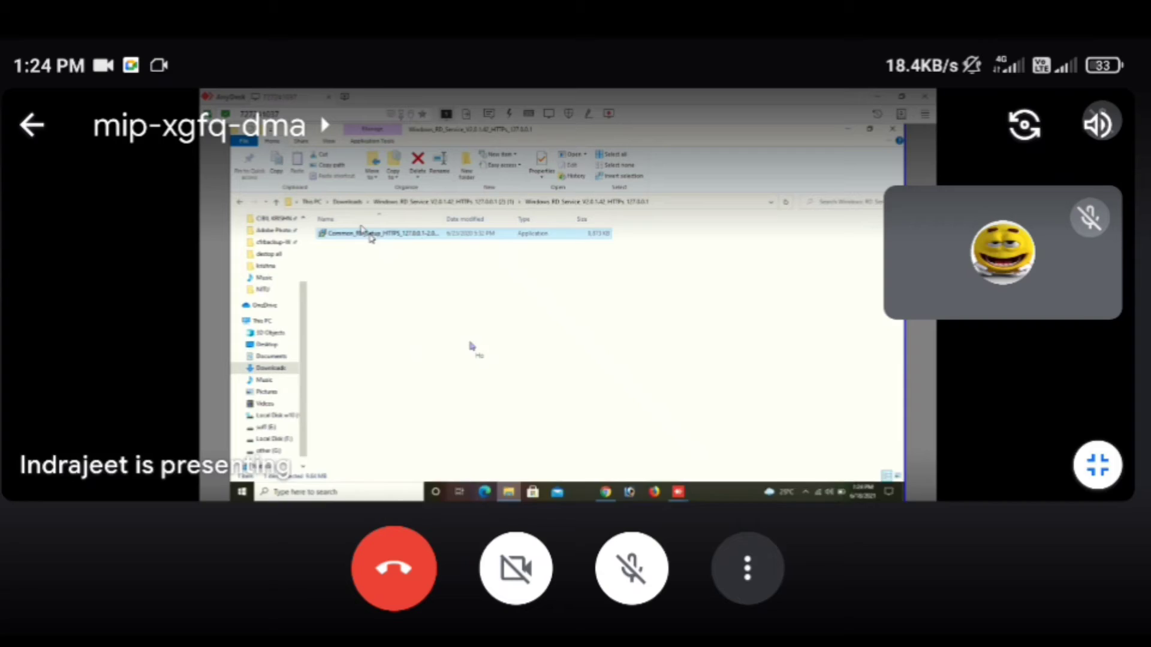
right_click(377, 232)
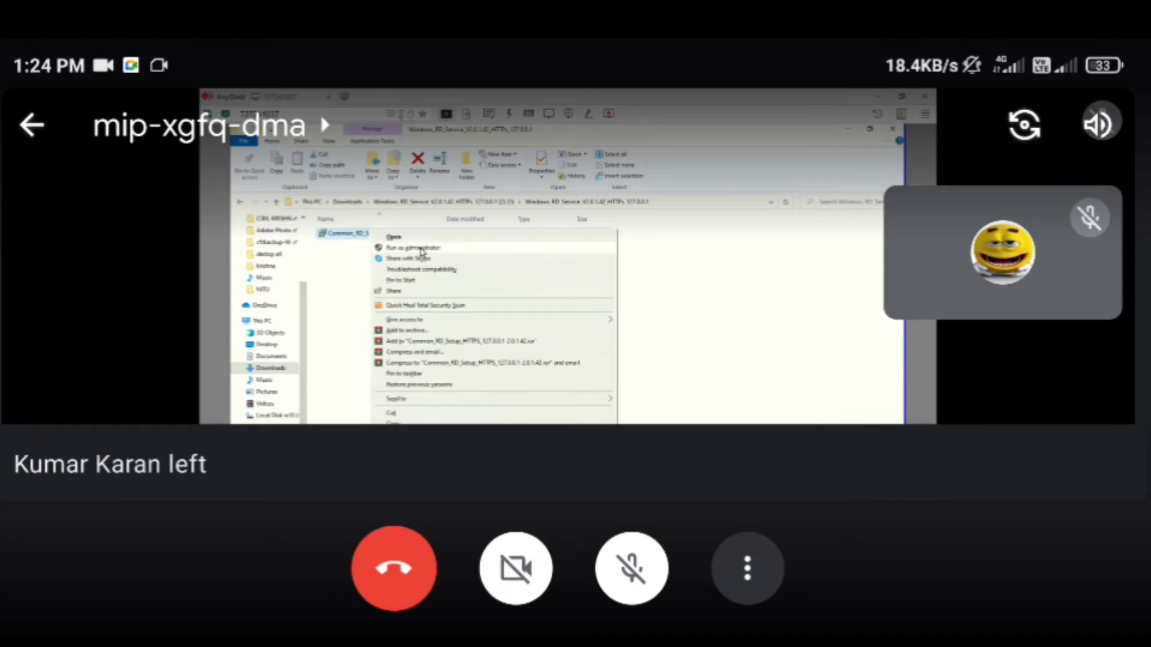
click(411, 247)
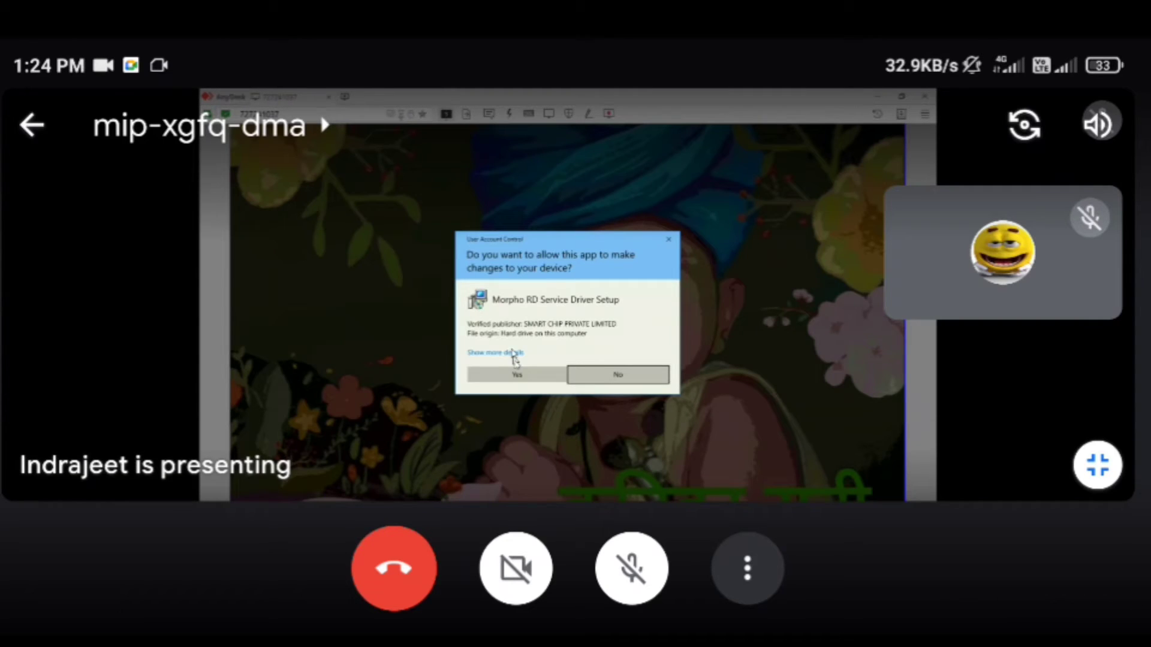
- Approve the UAC prompt, let the Morpho RD Service Driver install, and finish the wizard
click(517, 374)
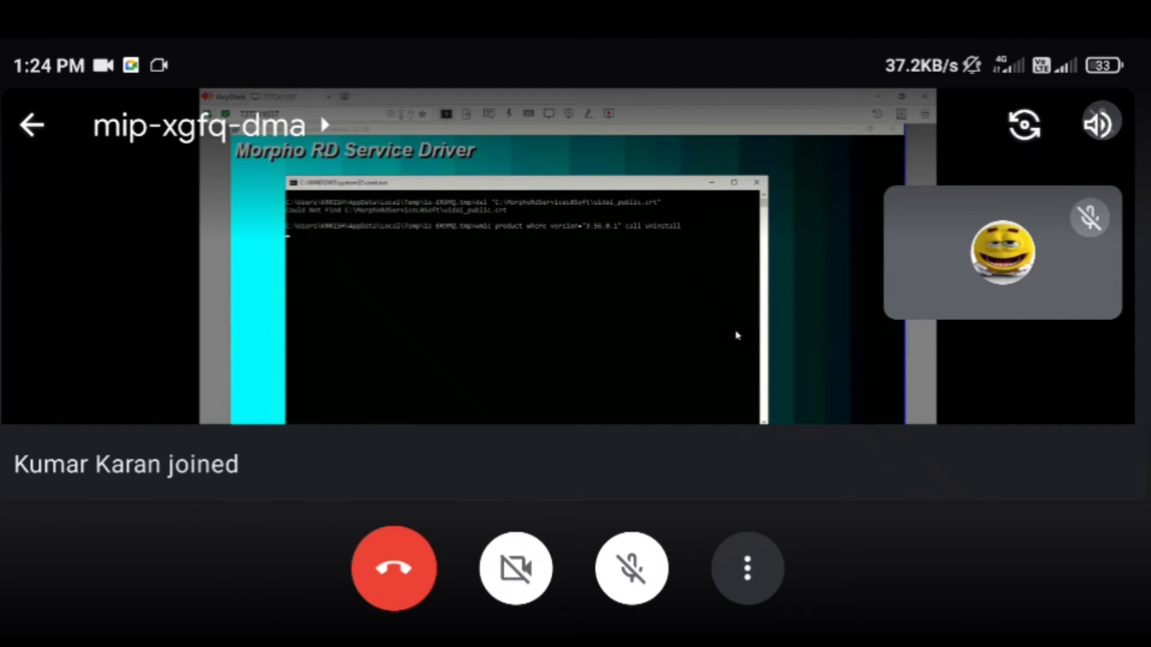
click(631, 567)
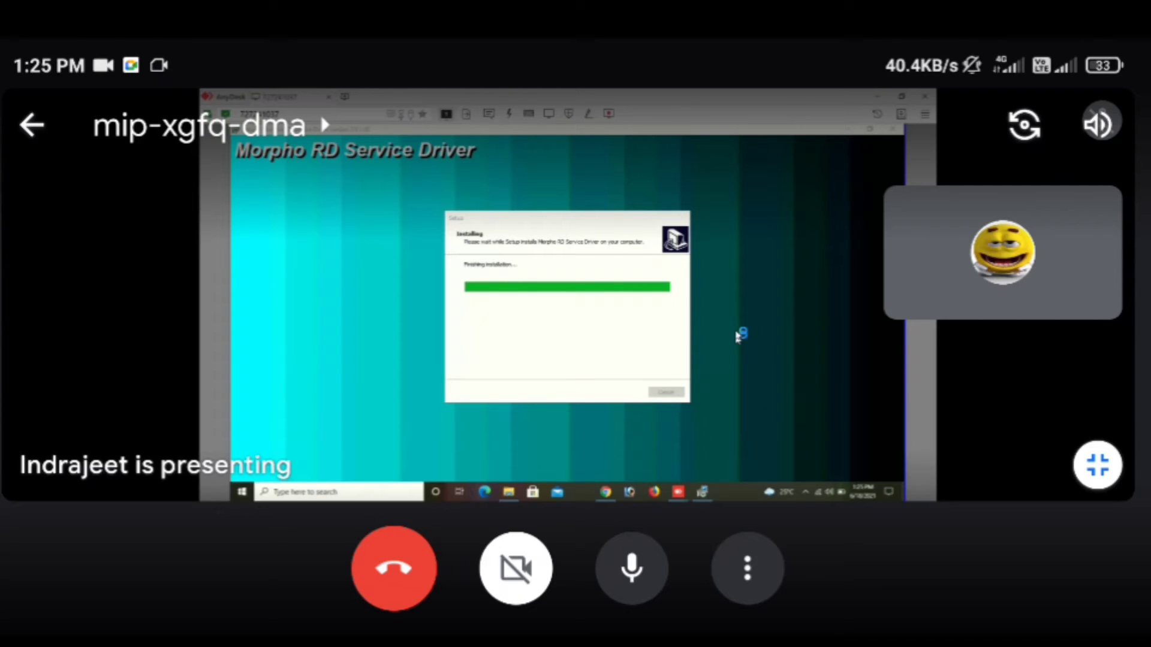
mouse_move(737, 332)
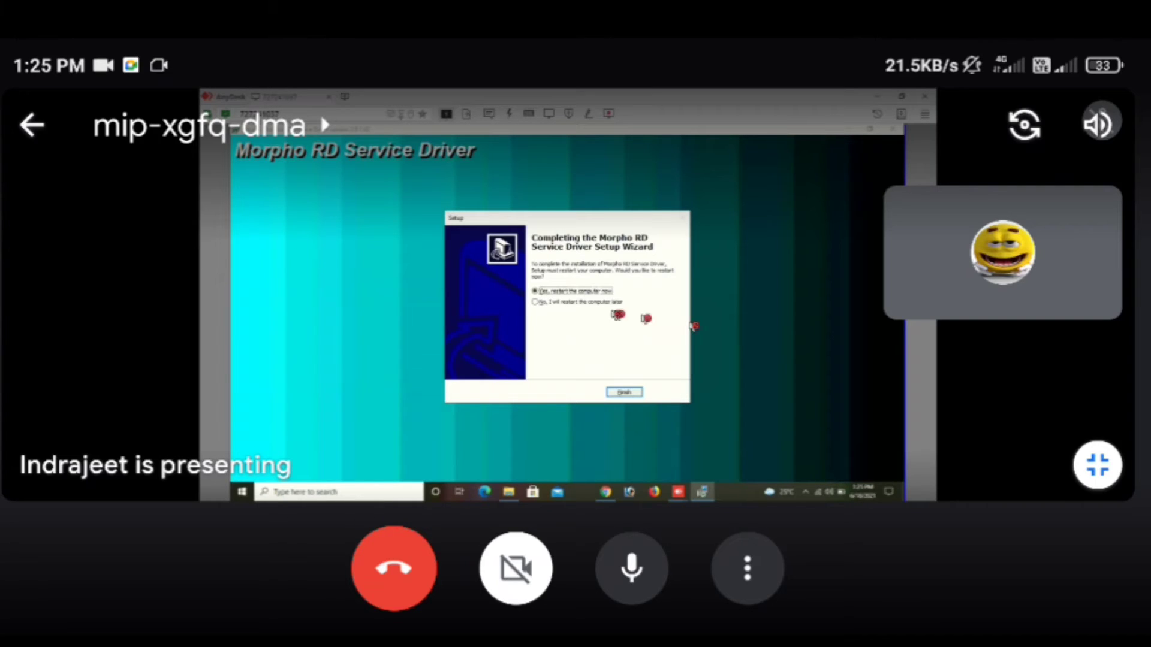
click(536, 302)
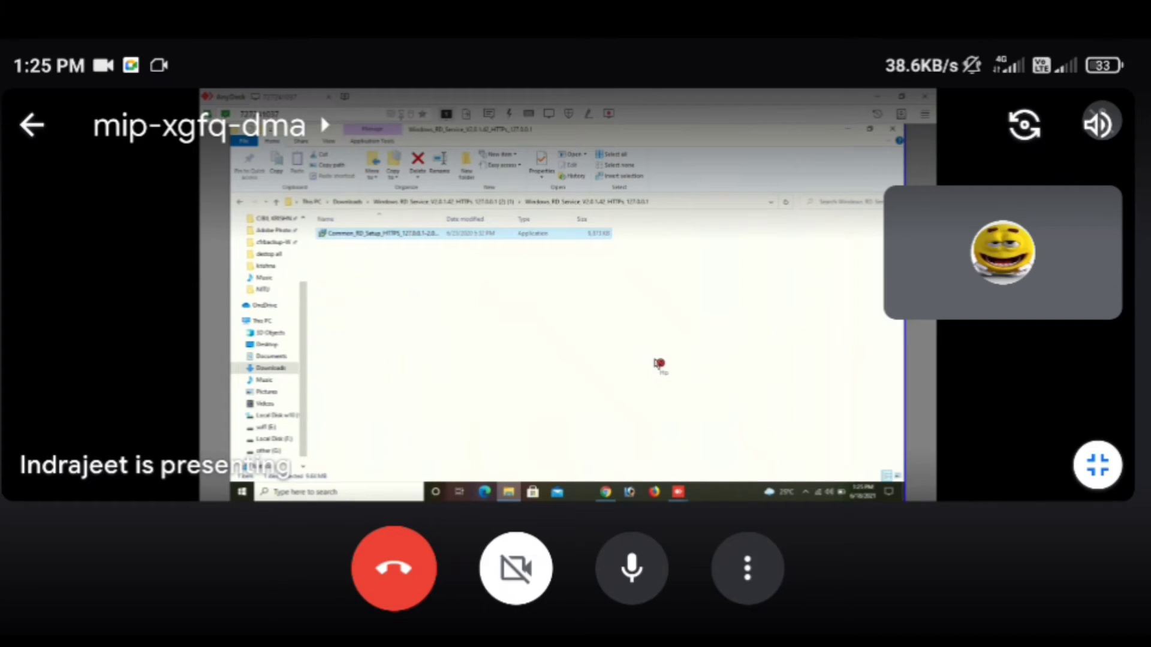
mouse_move(547, 433)
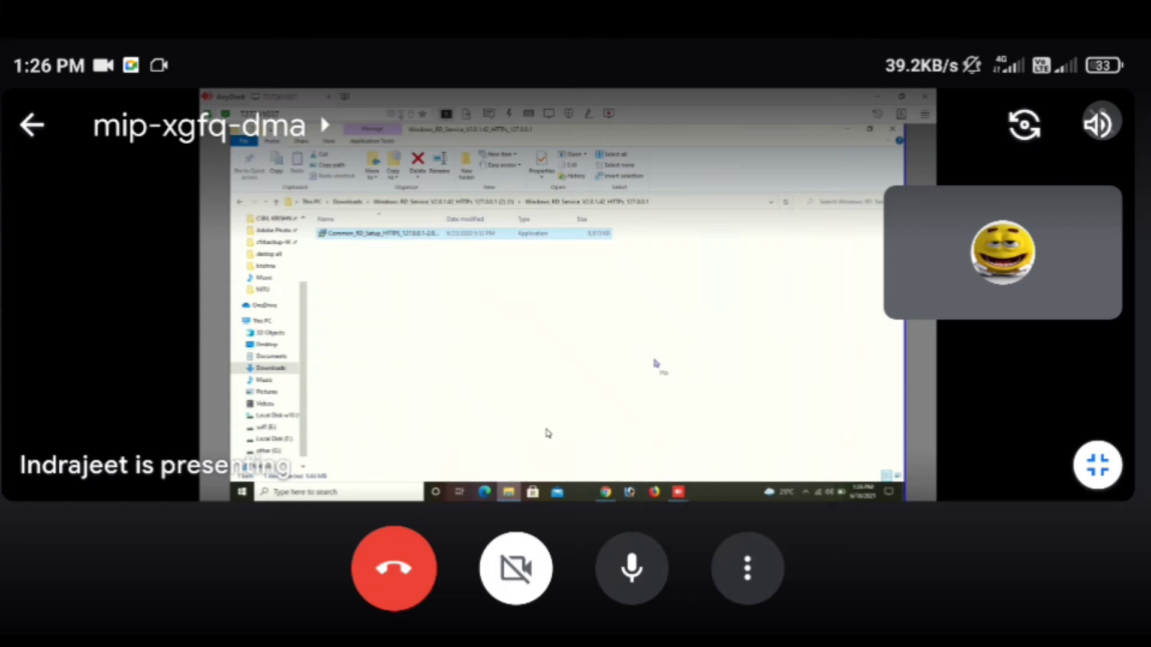
click(632, 567)
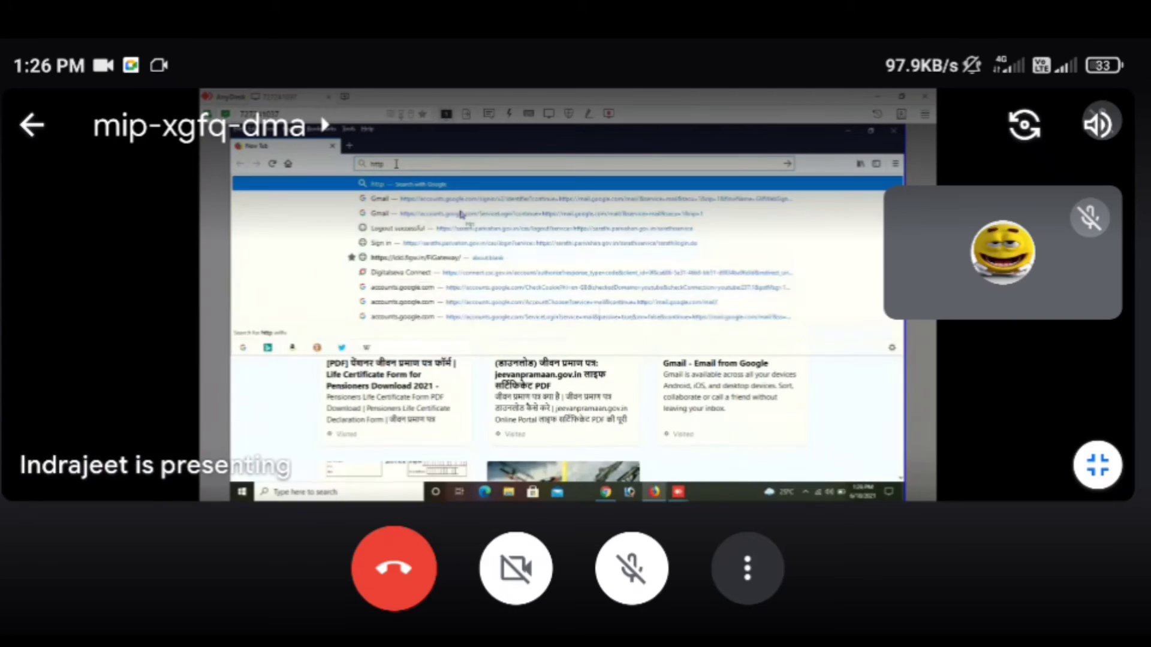
text(s://127.0.0.1:11100)
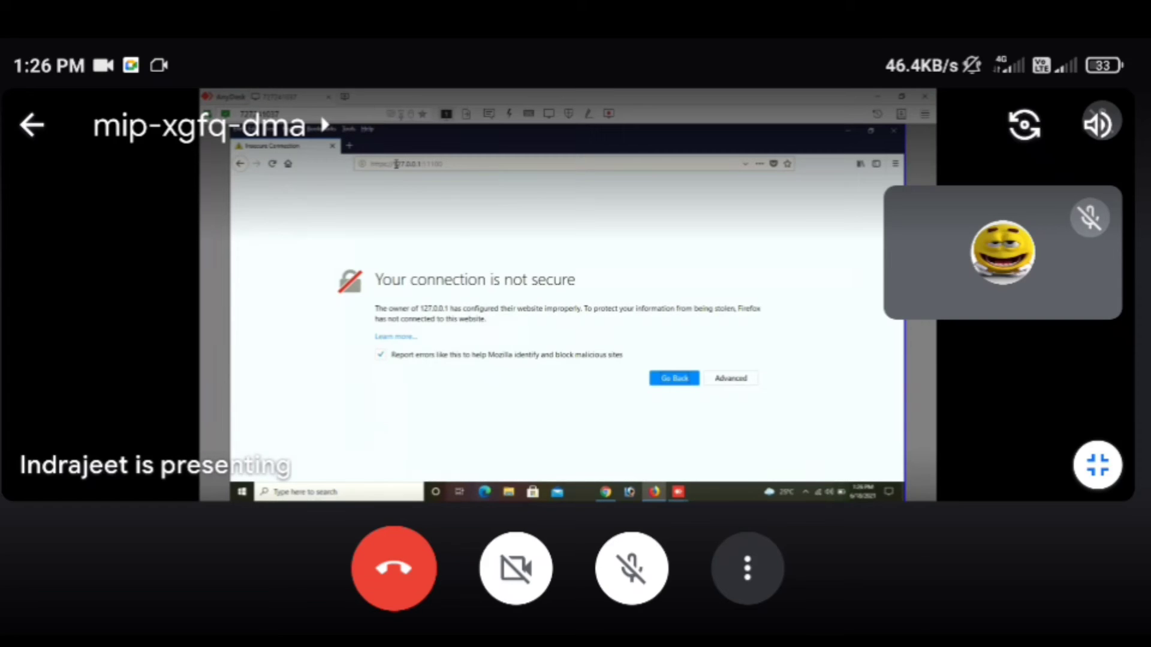
mouse_move(753, 363)
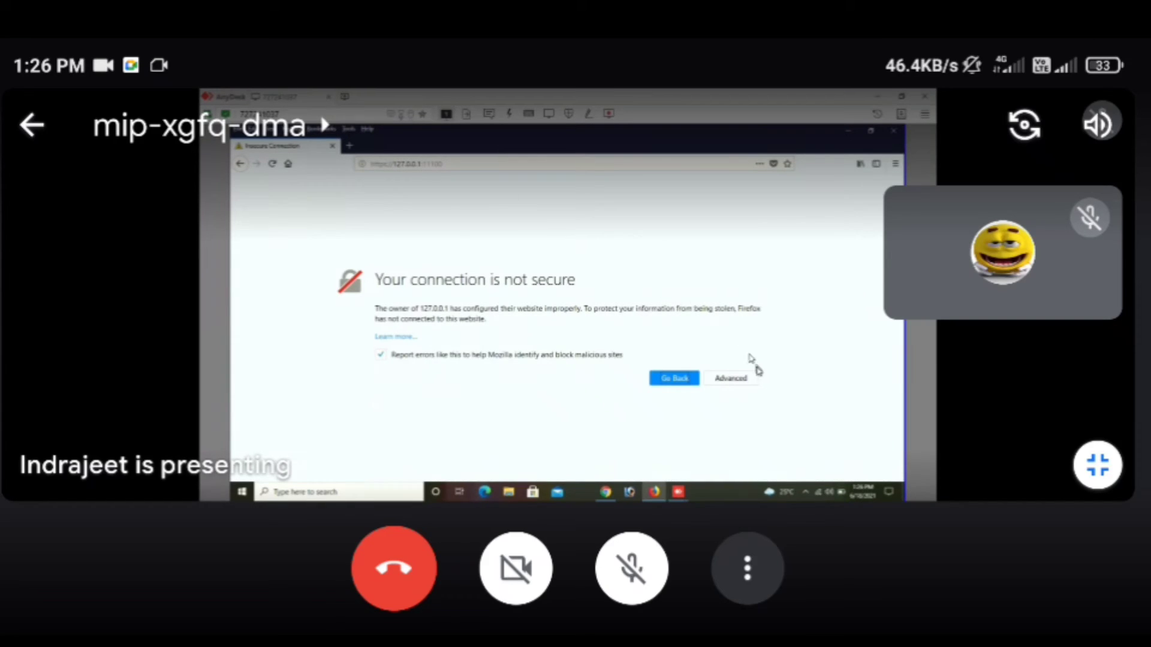
- Add a security exception via Advanced so the local RD service page loads
click(730, 378)
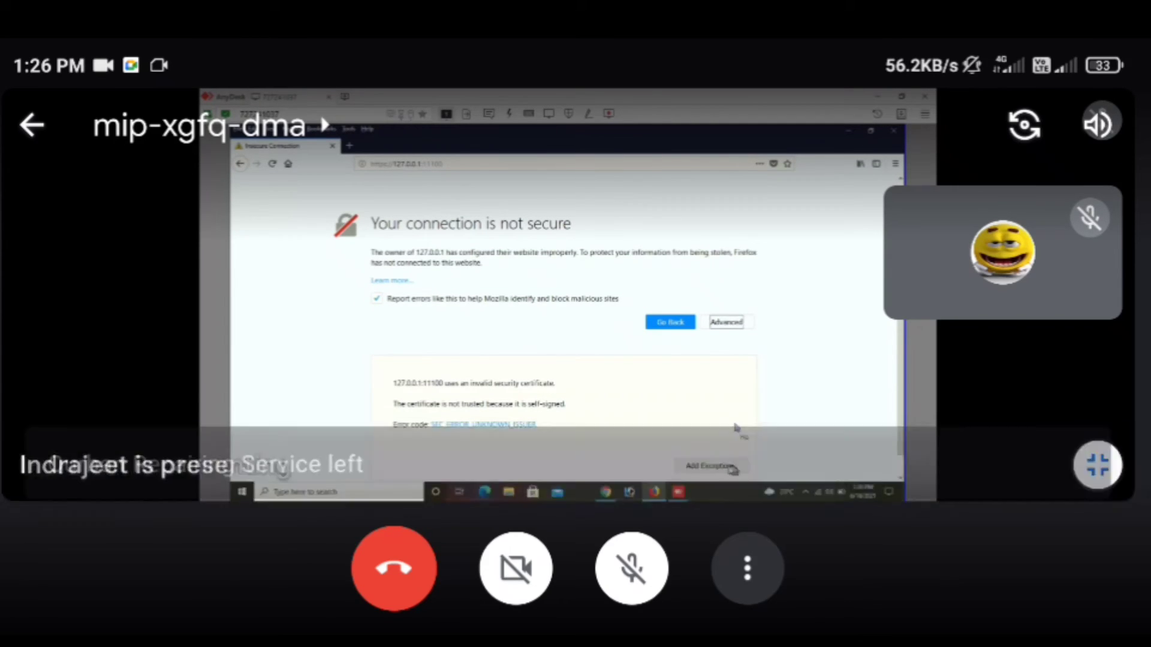
click(709, 465)
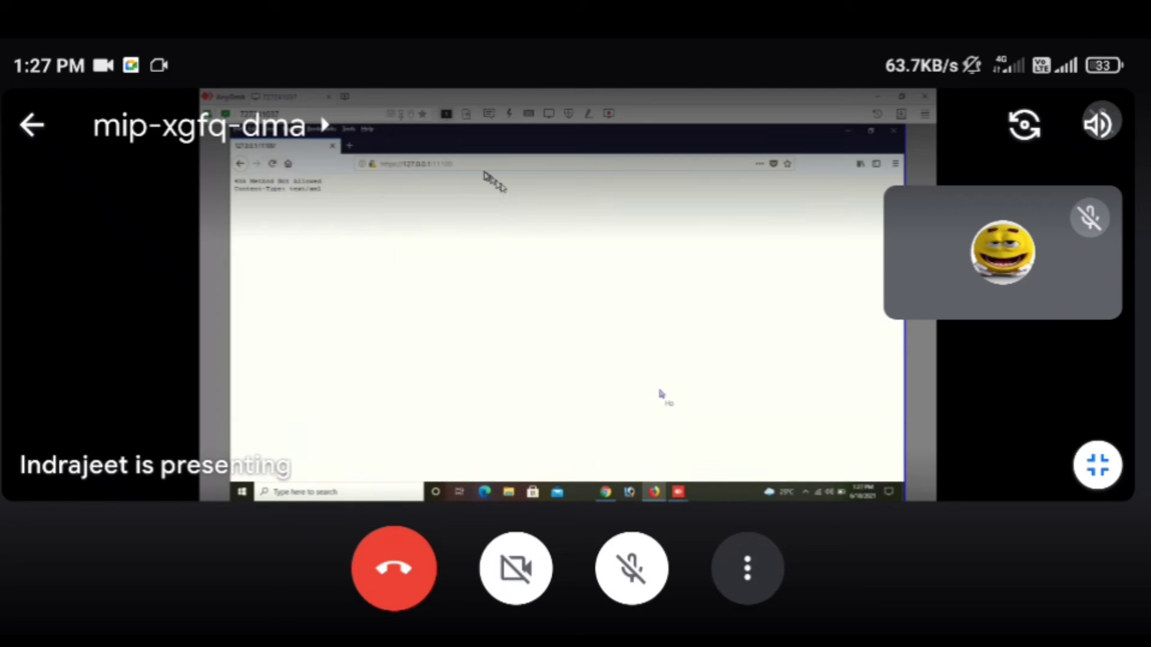
click(411, 163)
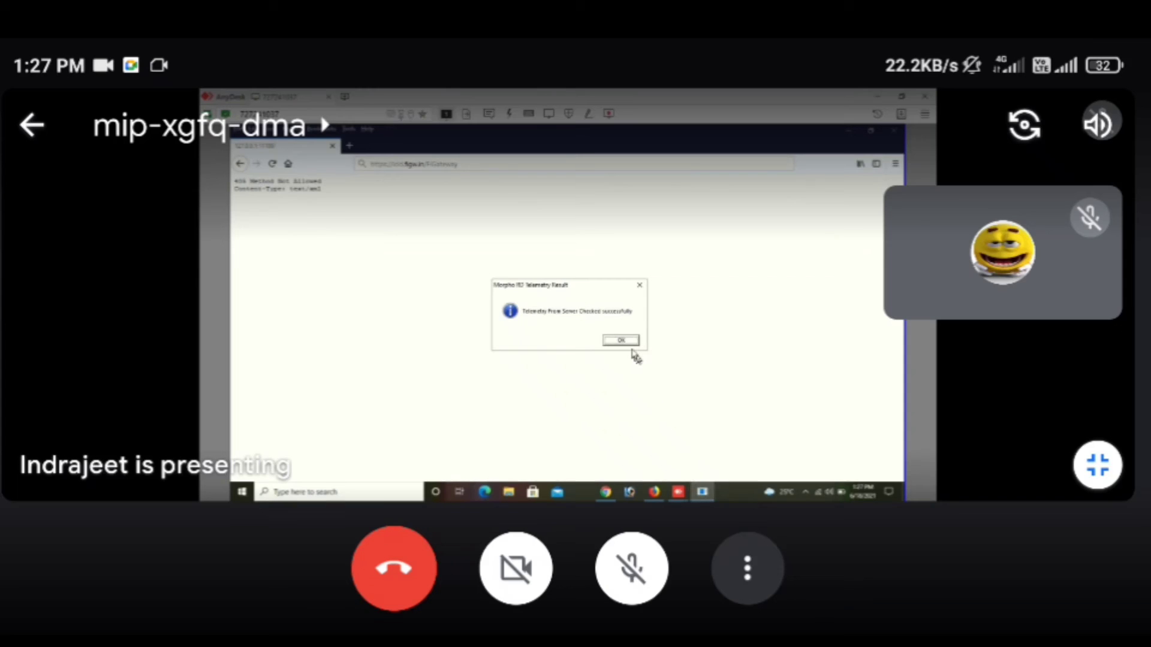
click(620, 339)
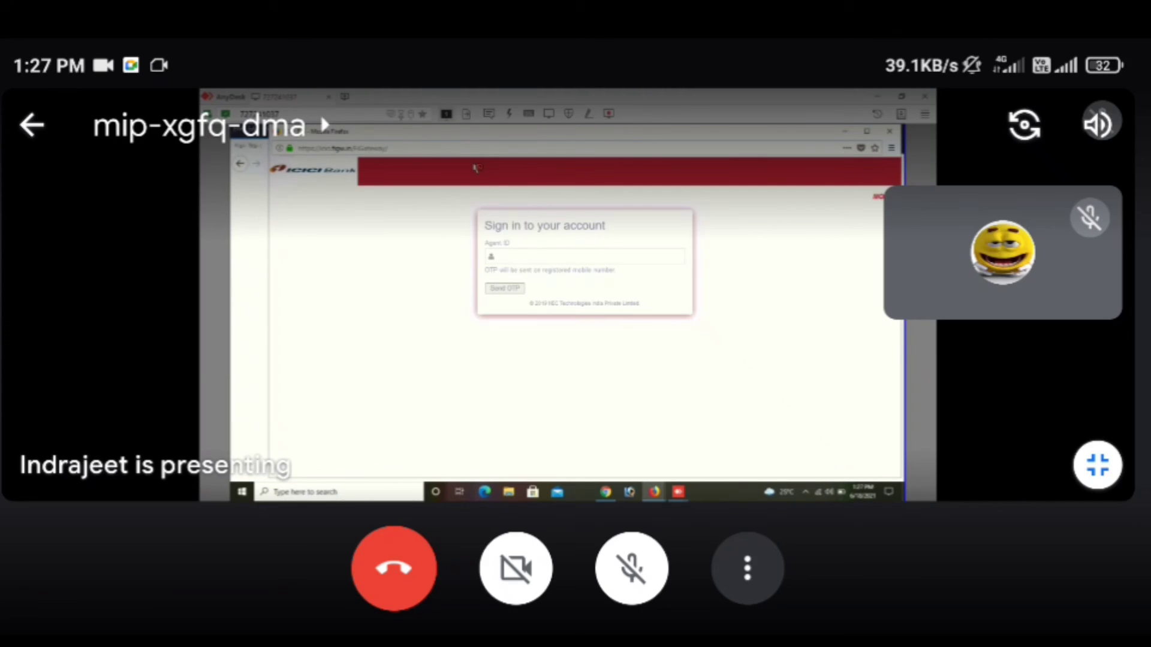
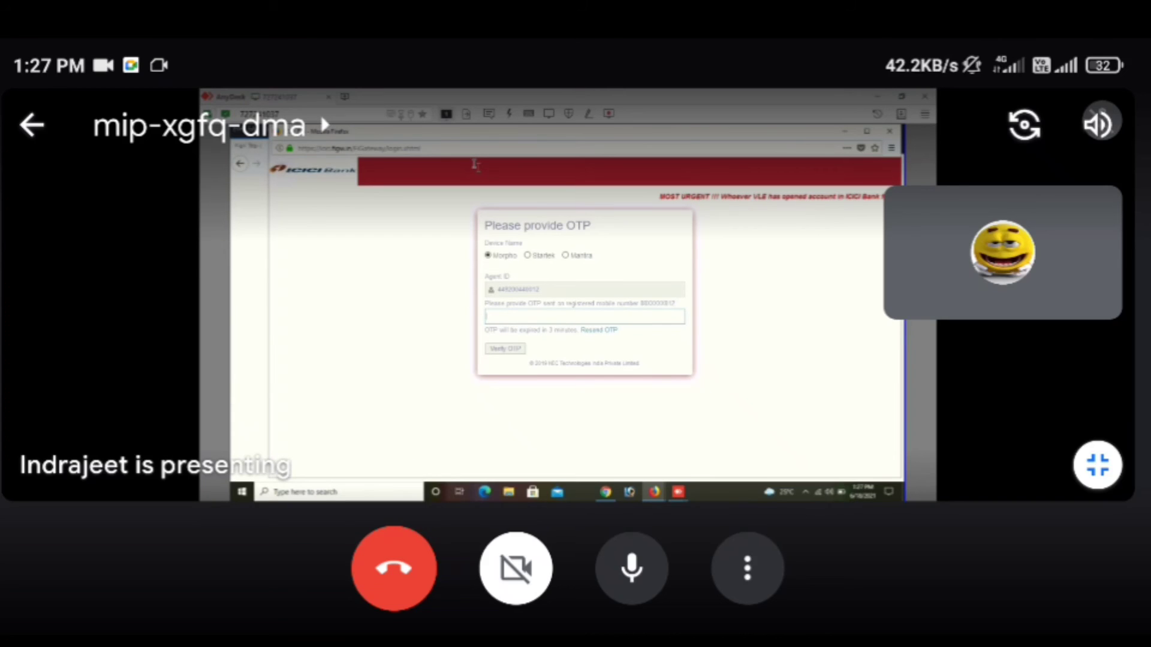
click(632, 567)
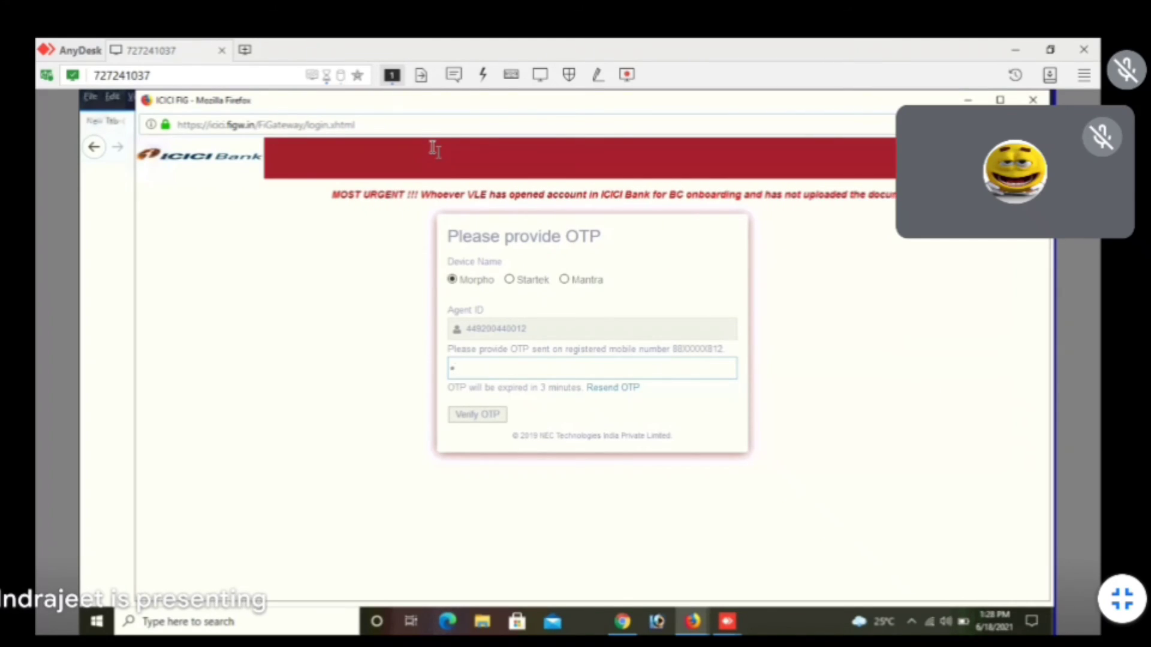
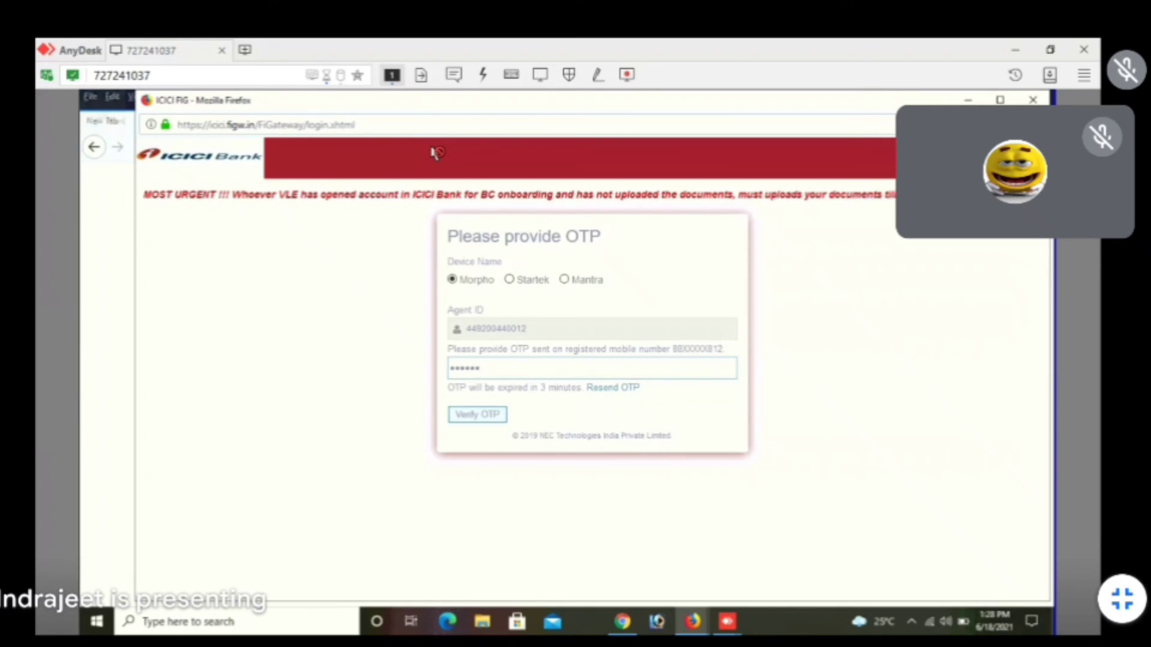
click(476, 414)
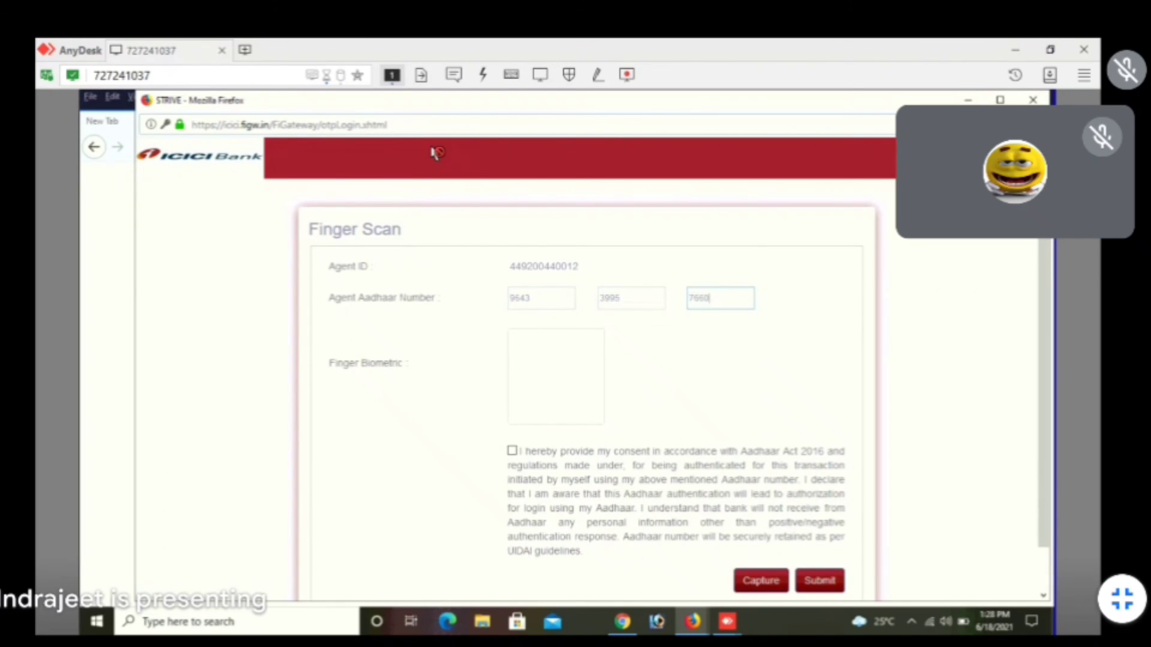
- Give Aadhaar consent, capture the fingerprint to sign in, and dismiss the last-login notice
click(512, 450)
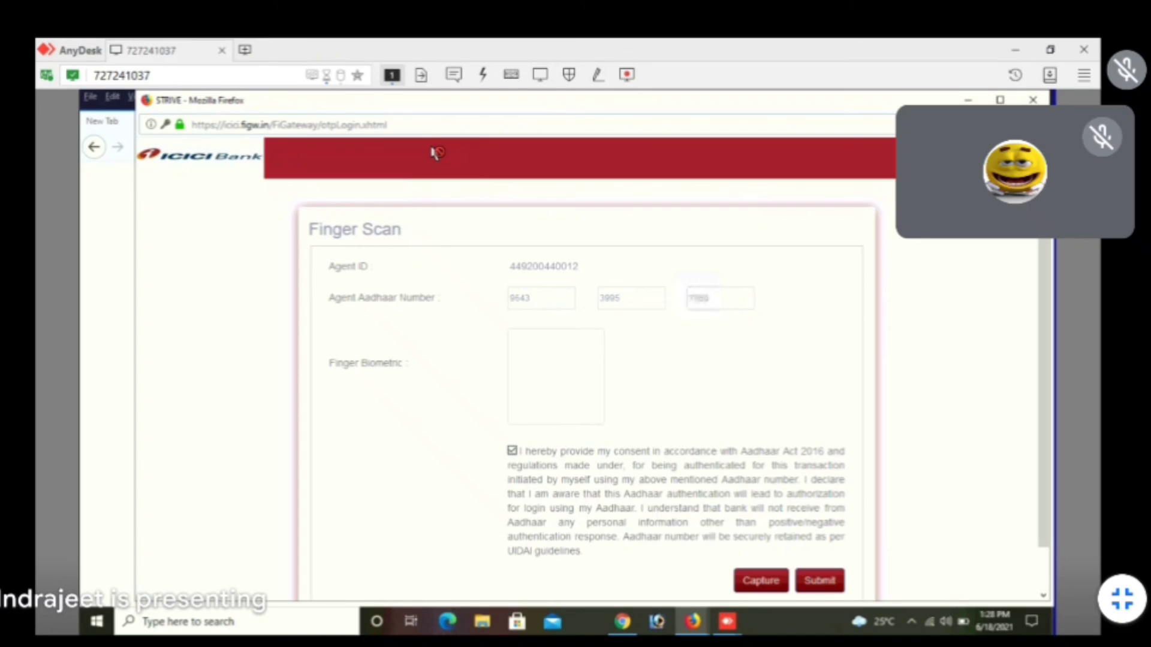
click(760, 581)
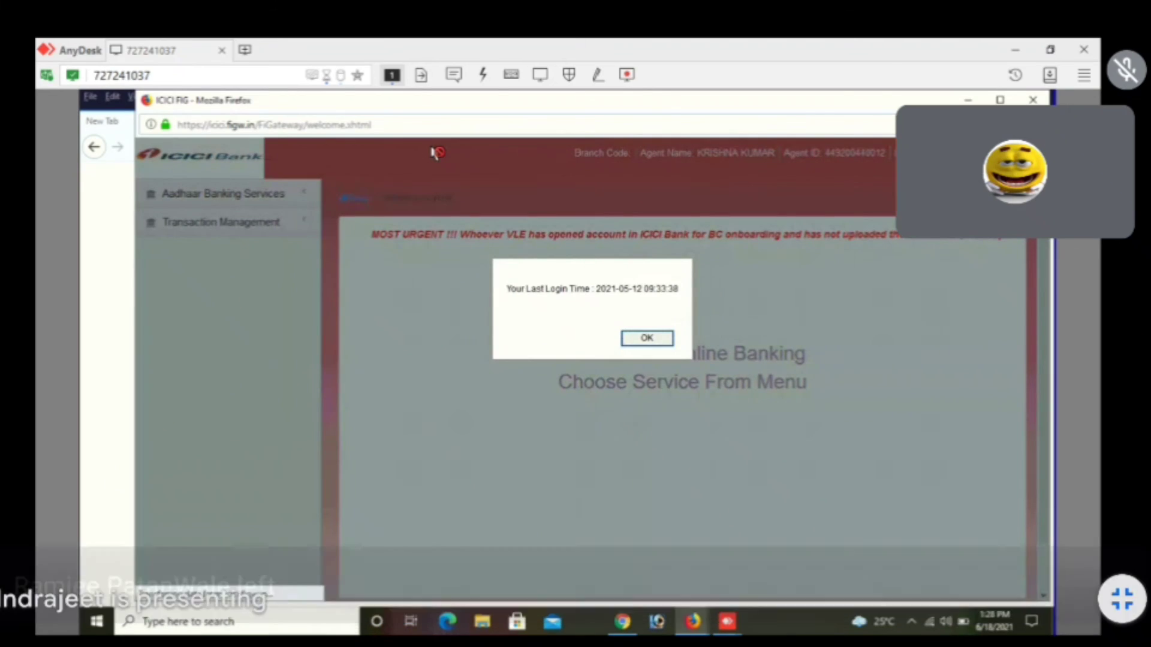
click(646, 338)
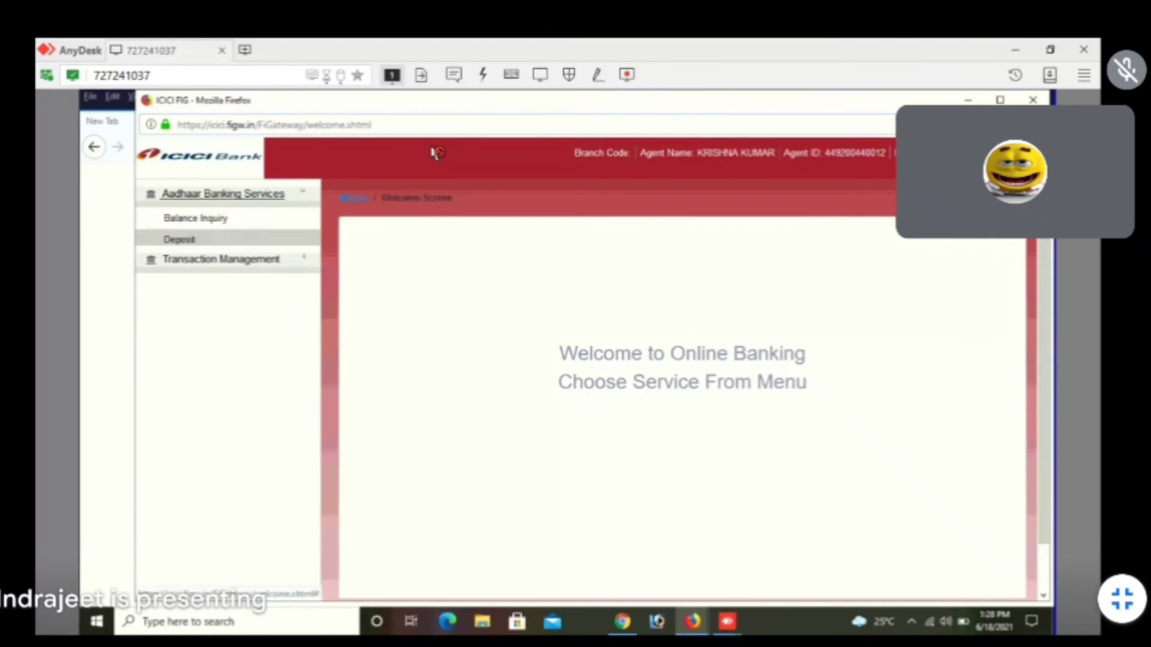
- Expand Aadhaar Banking Services and open the Balance Inquiry form (step 1 of 2)
click(223, 193)
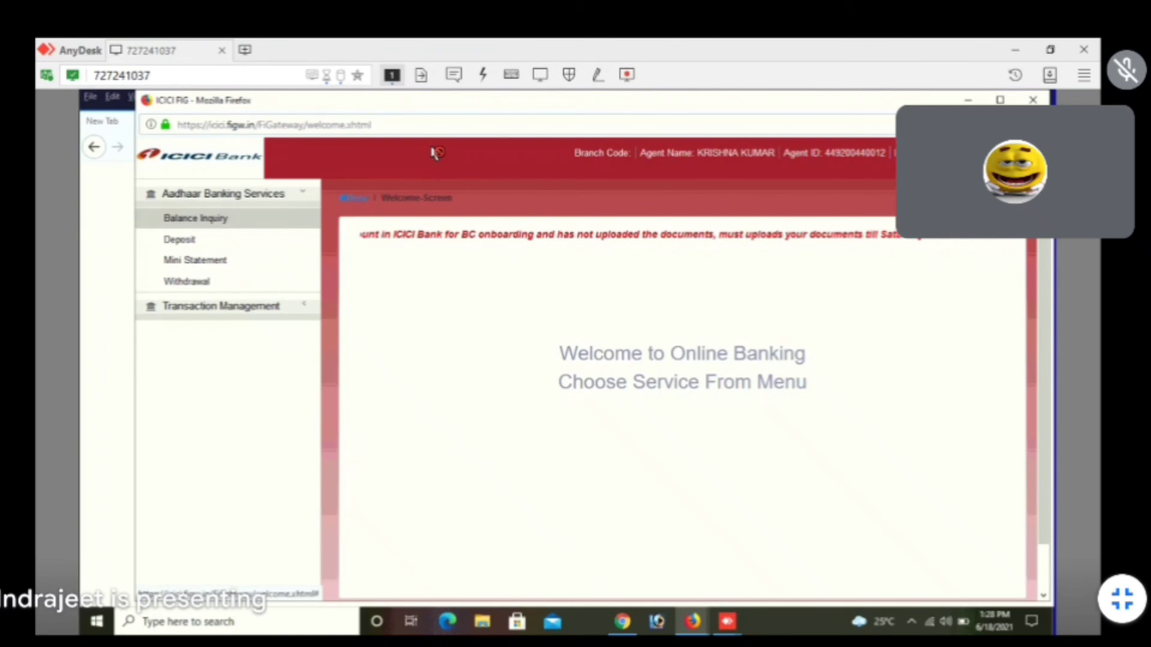
click(196, 218)
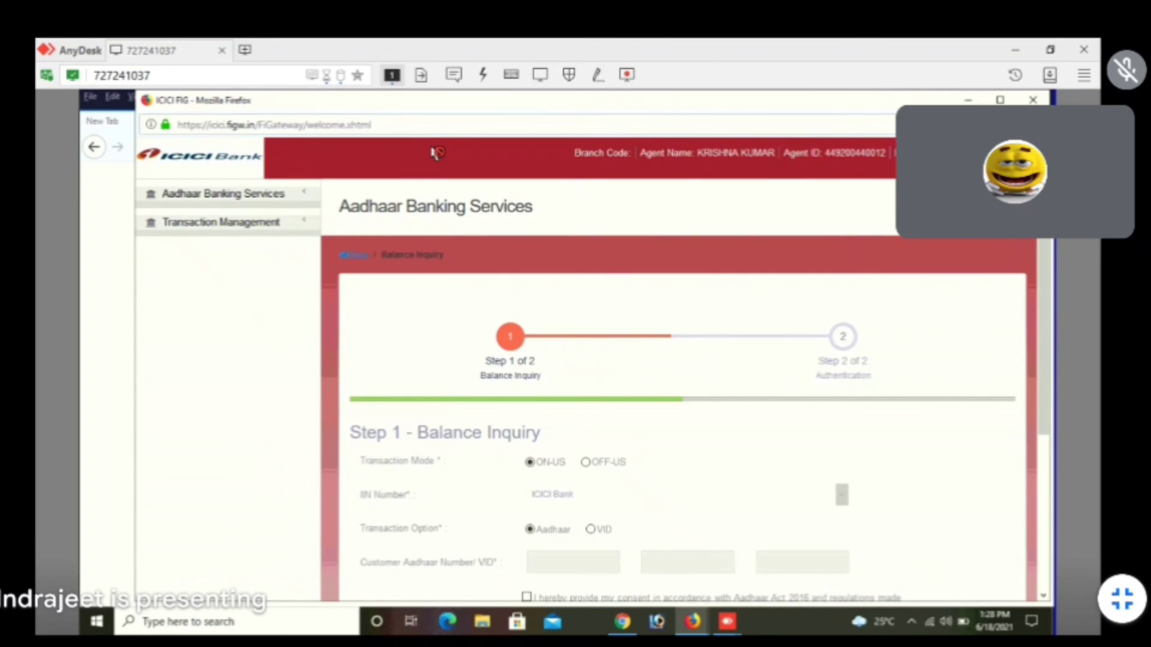
mouse_move(433, 152)
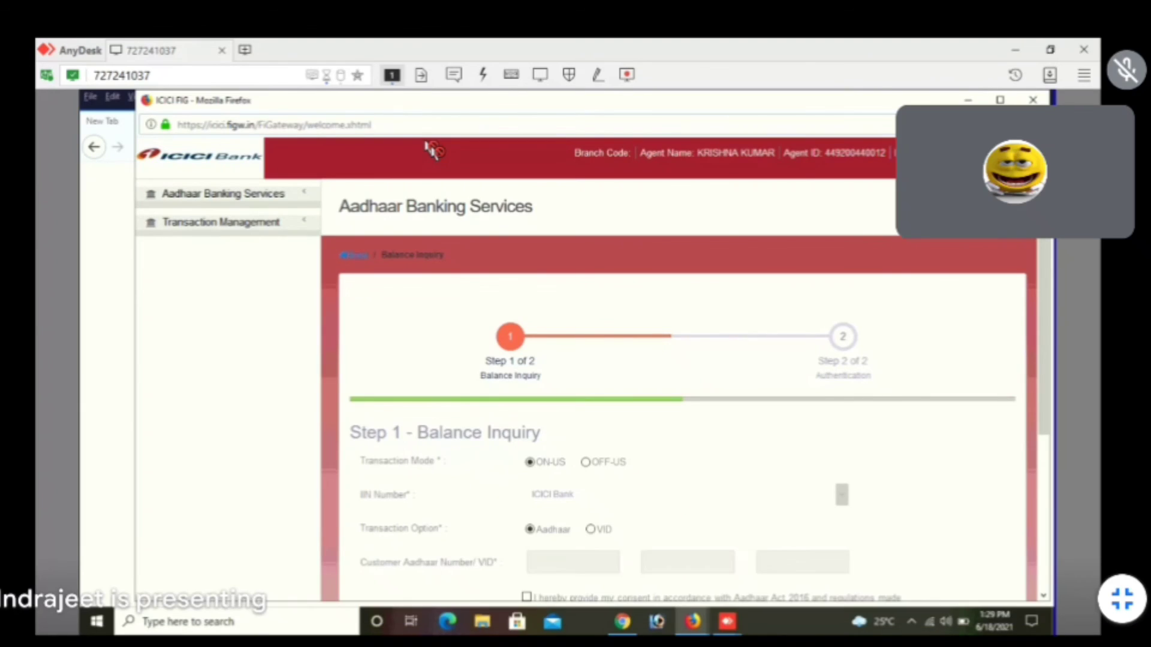
mouse_move(433, 152)
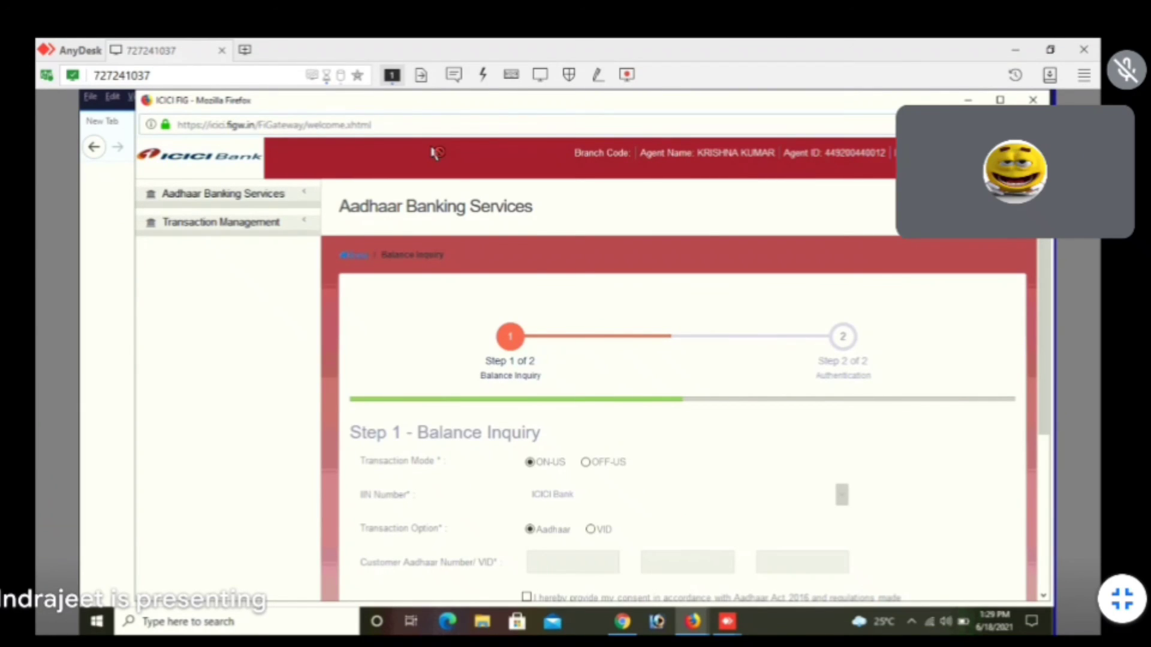
click(223, 193)
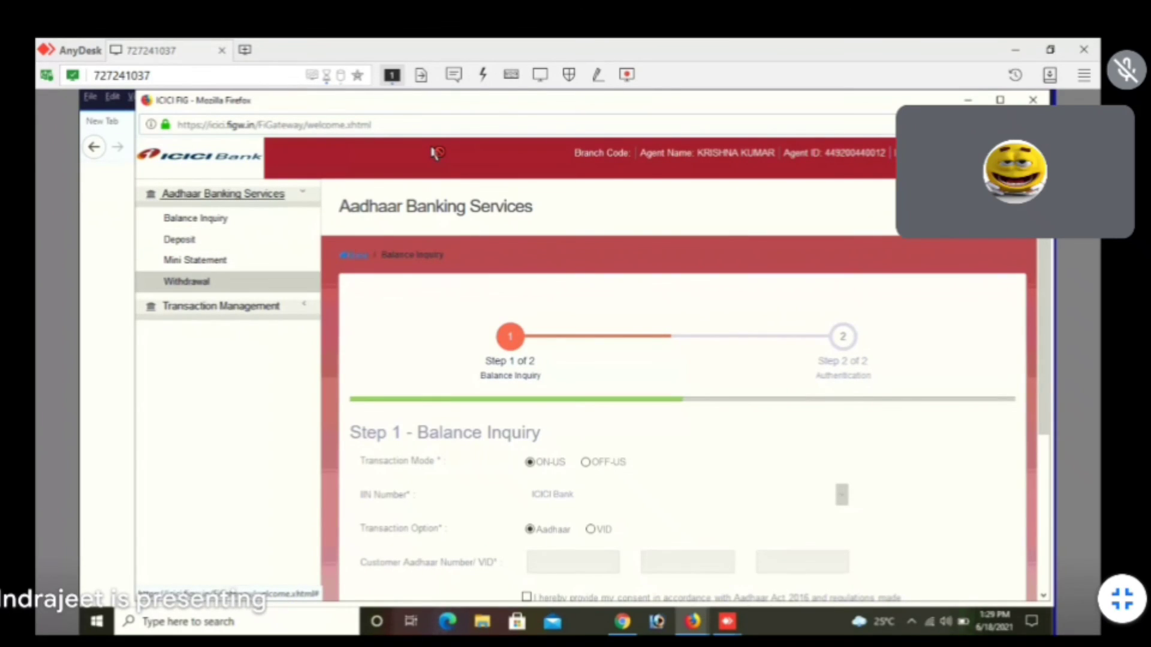
mouse_move(433, 155)
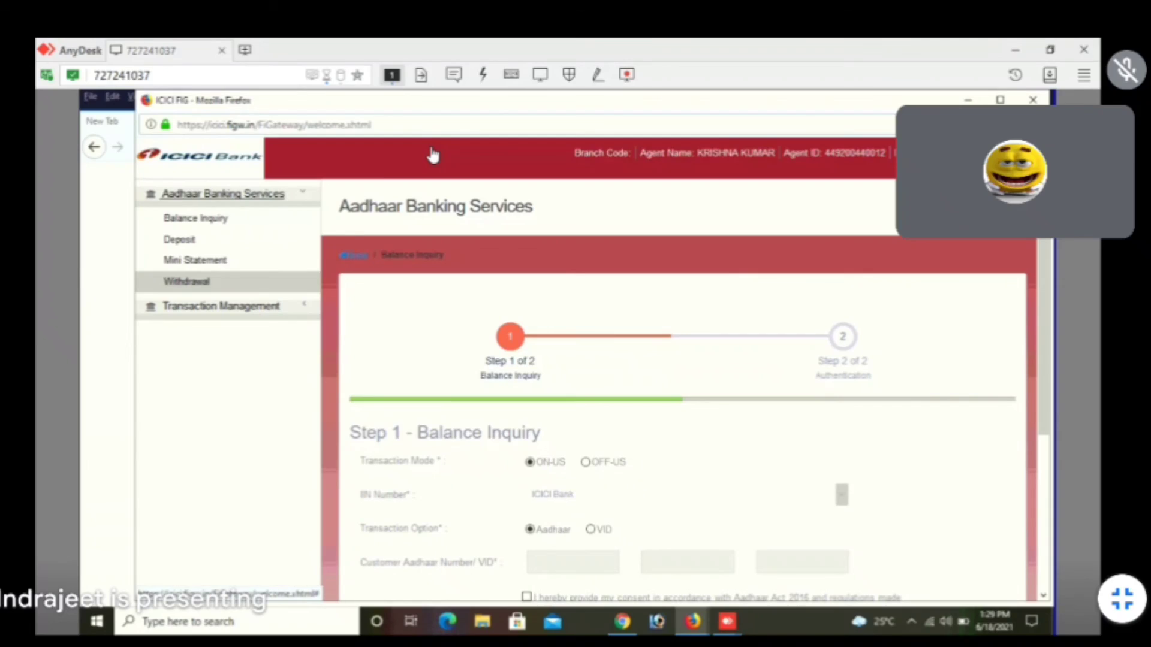